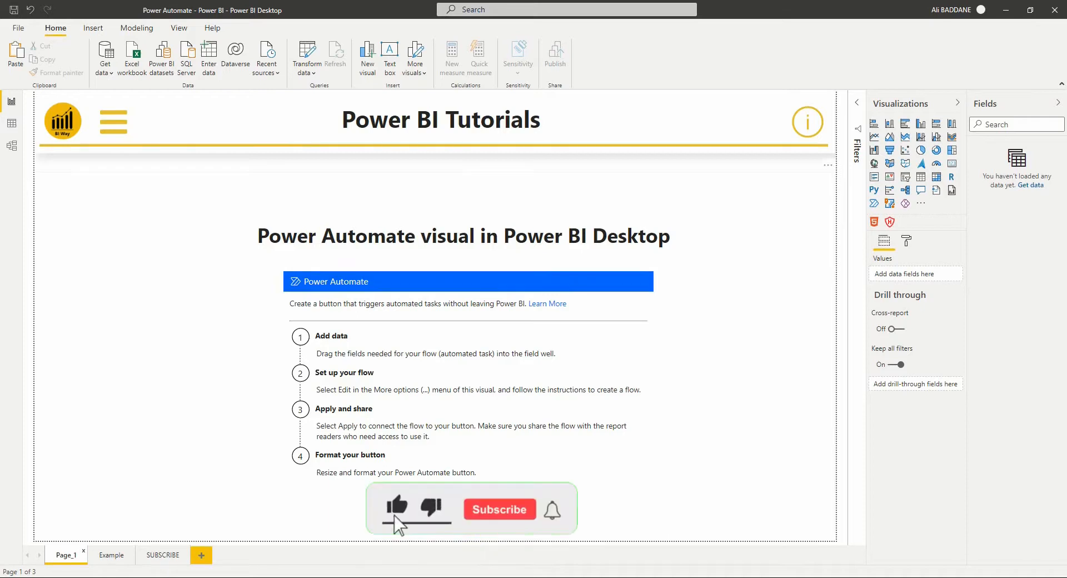
Add a Power Automate visual to the Example page beside the heading.
{"action": "left_click", "coordinate": [498, 509]}
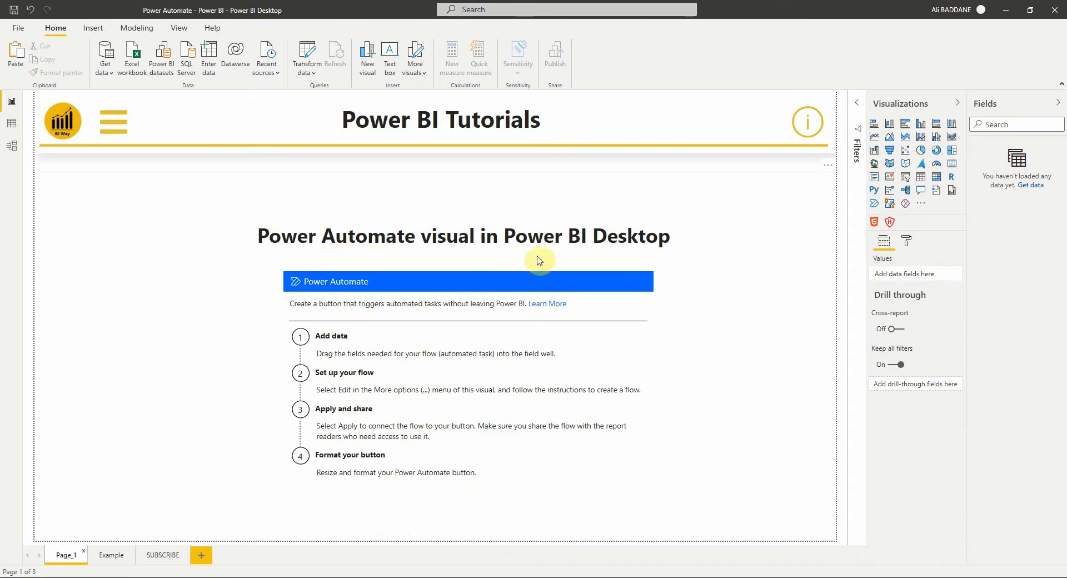
{"action": "mouse_move", "coordinate": [431, 465]}
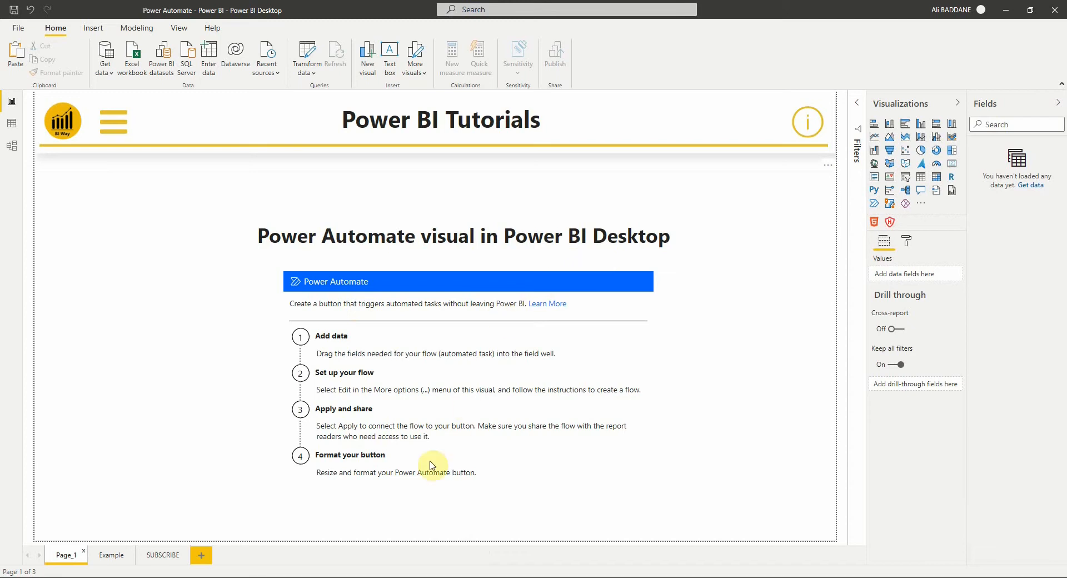
{"action": "left_click", "coordinate": [111, 554]}
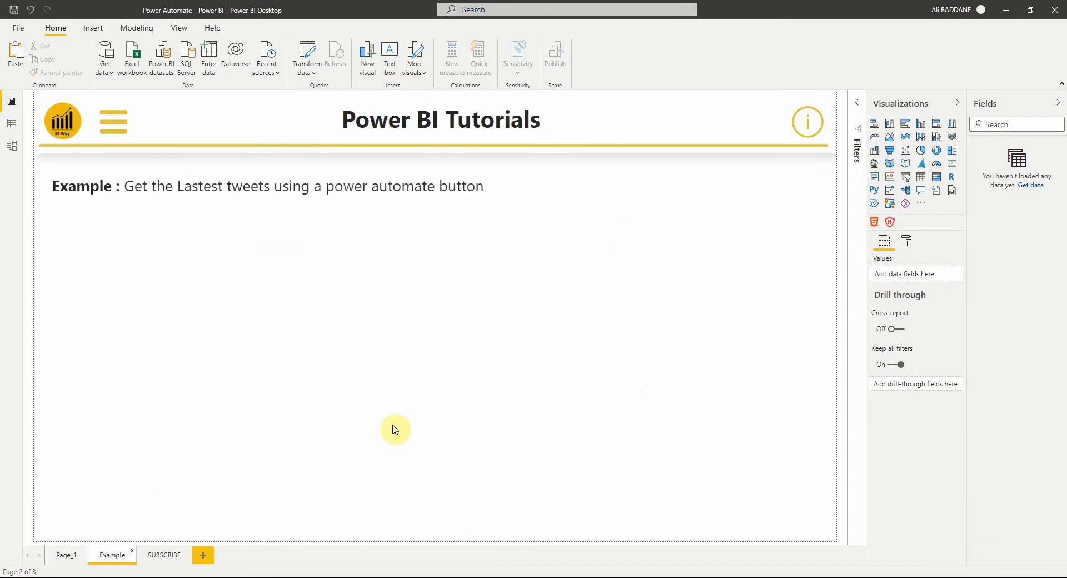
{"action": "mouse_move", "coordinate": [443, 399]}
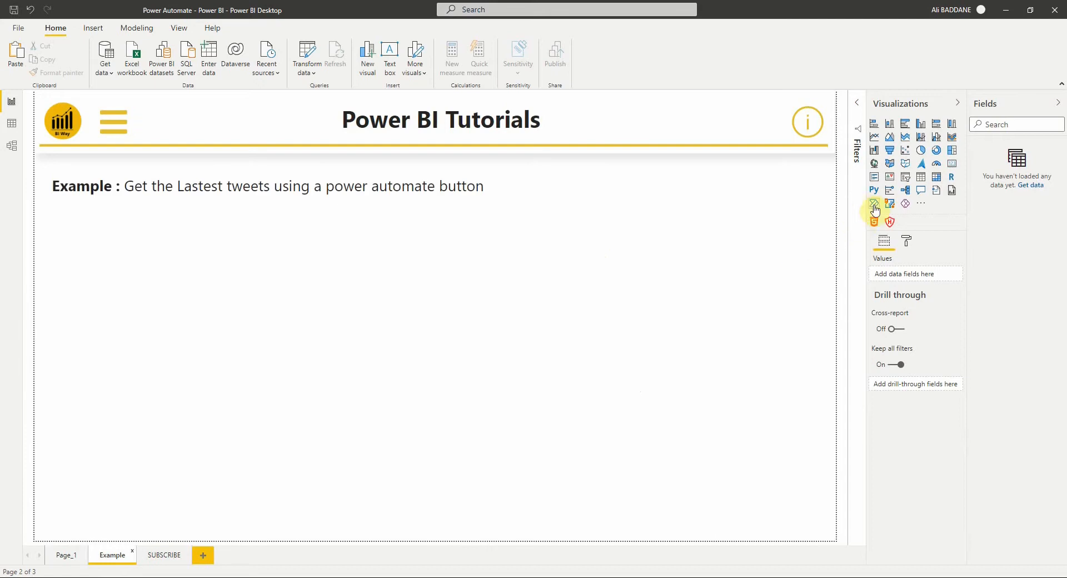
{"action": "left_click", "coordinate": [874, 204]}
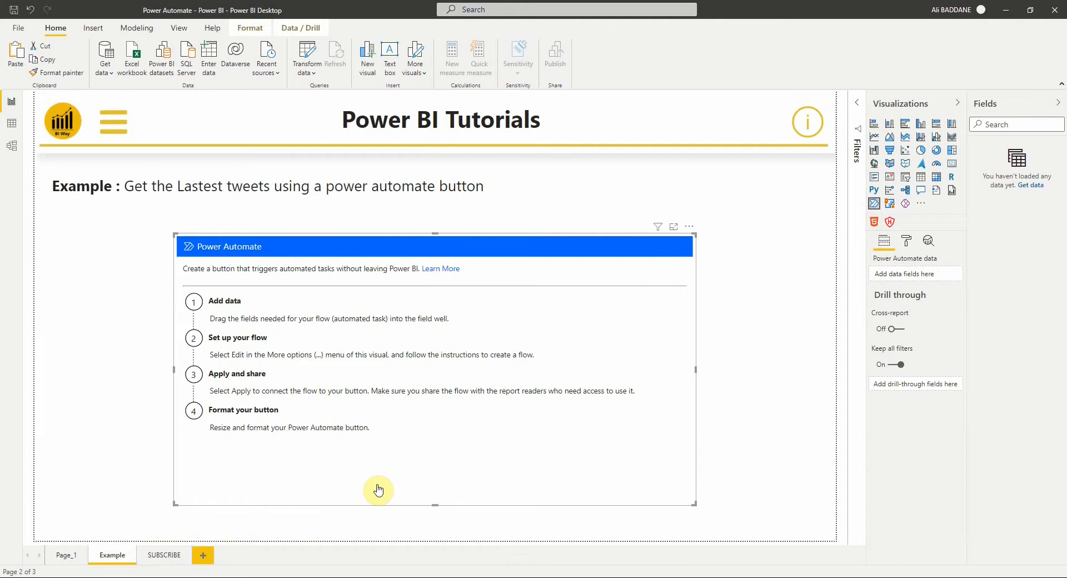
{"action": "mouse_move", "coordinate": [220, 319]}
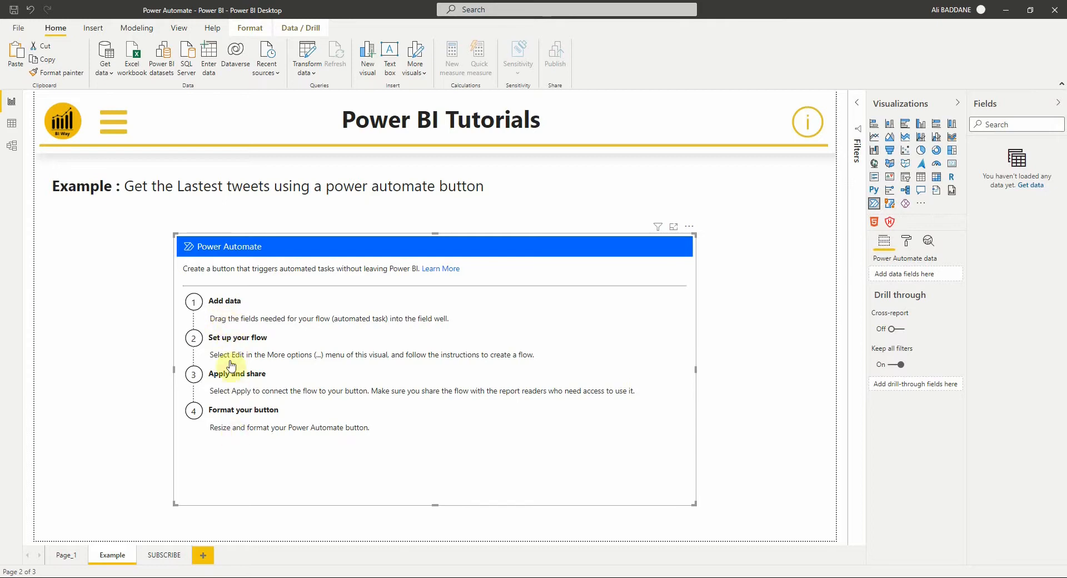
{"action": "mouse_move", "coordinate": [183, 493]}
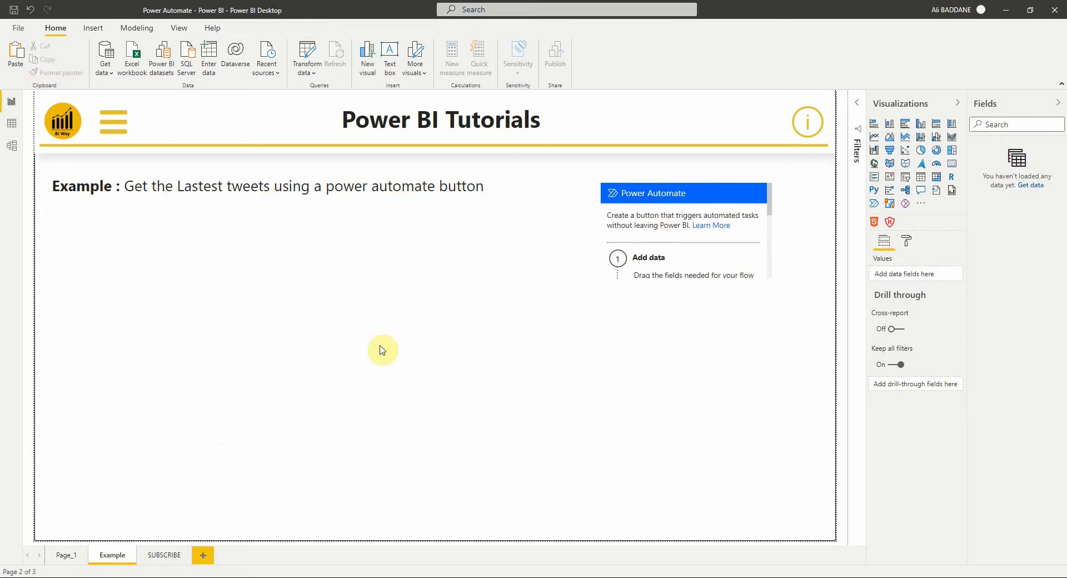
{"action": "mouse_move", "coordinate": [377, 259]}
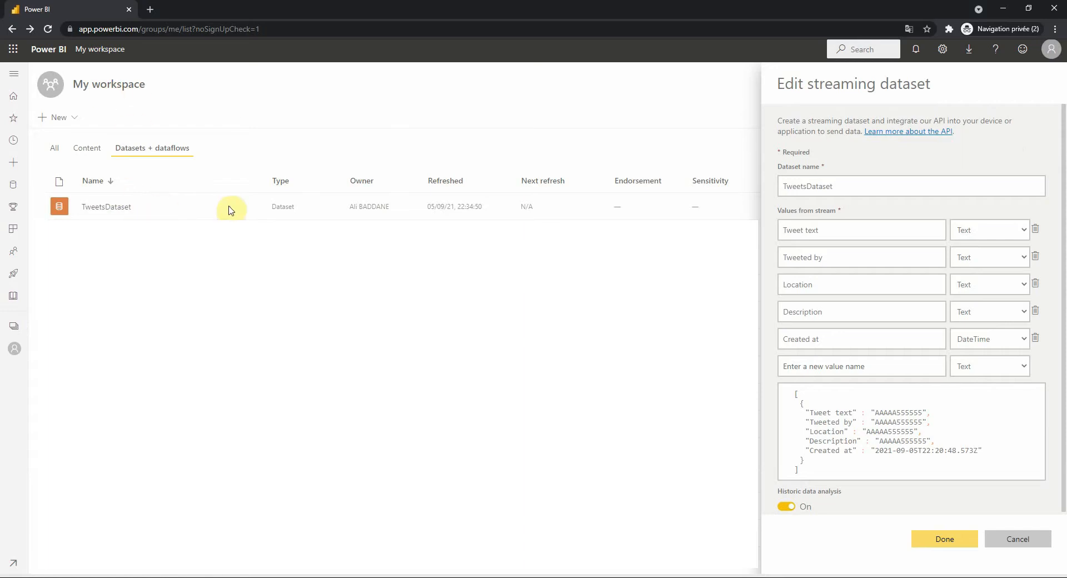
Review the TweetsDataset streaming dataset's five tweet fields in My workspace.
{"action": "left_click", "coordinate": [910, 186]}
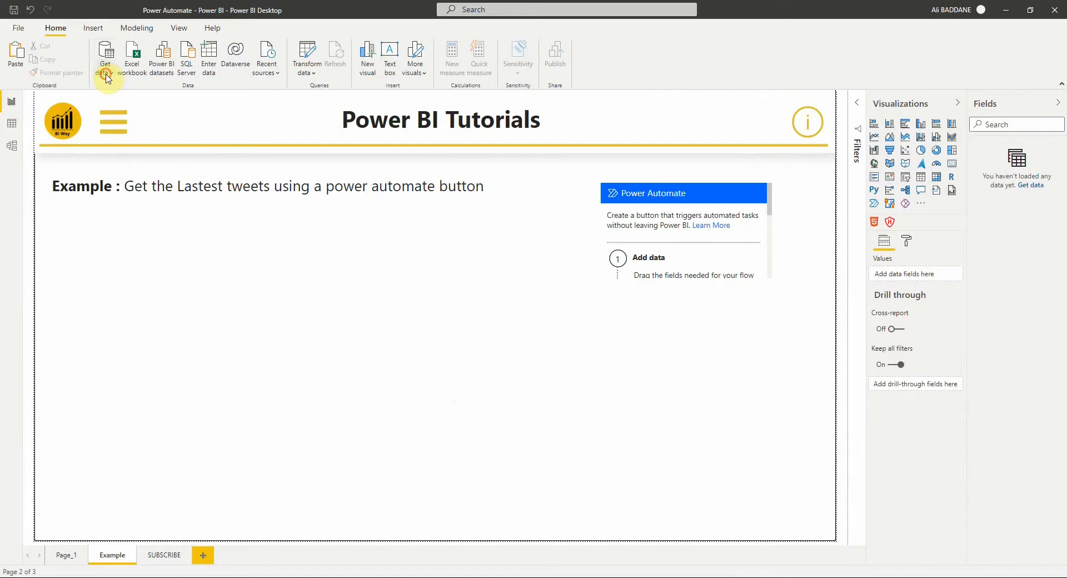
Connect to the TweetsDataset Power BI dataset and expand its RealTimeData table.
{"action": "left_click", "coordinate": [104, 55]}
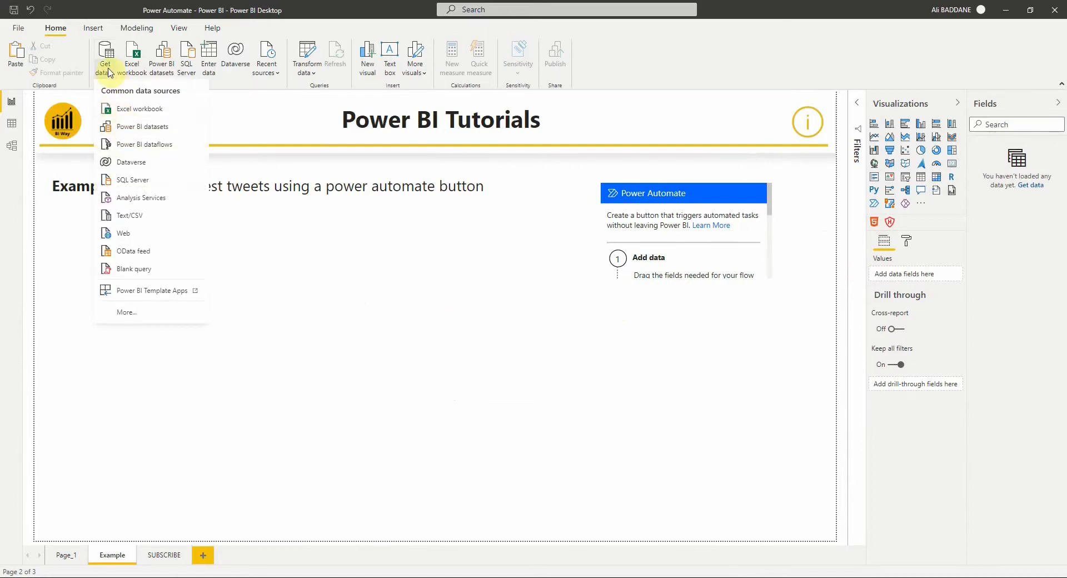
{"action": "mouse_move", "coordinate": [134, 127]}
{"action": "type", "text": "twee"}
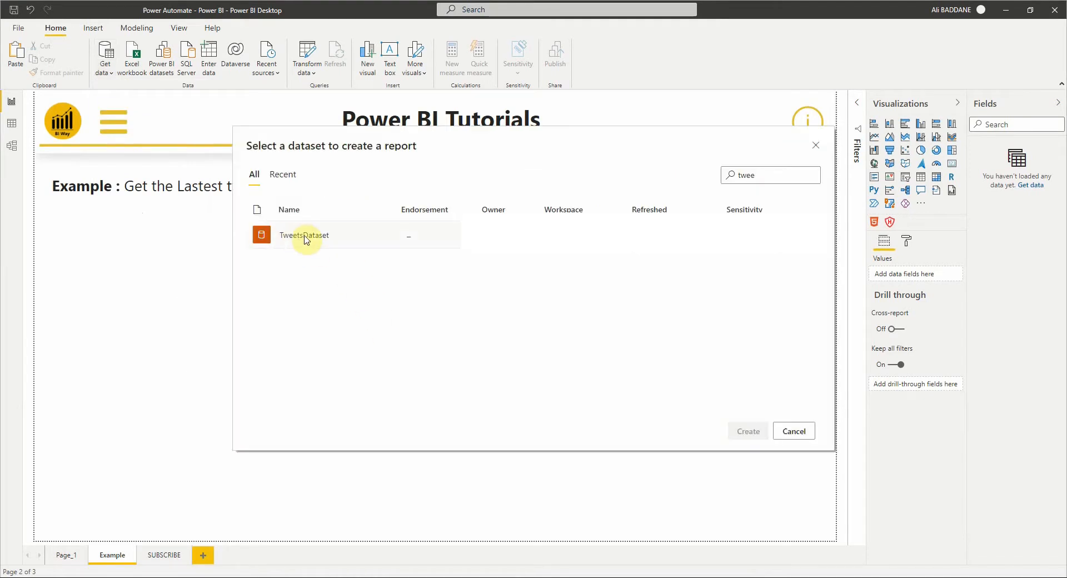
{"action": "left_click", "coordinate": [304, 235]}
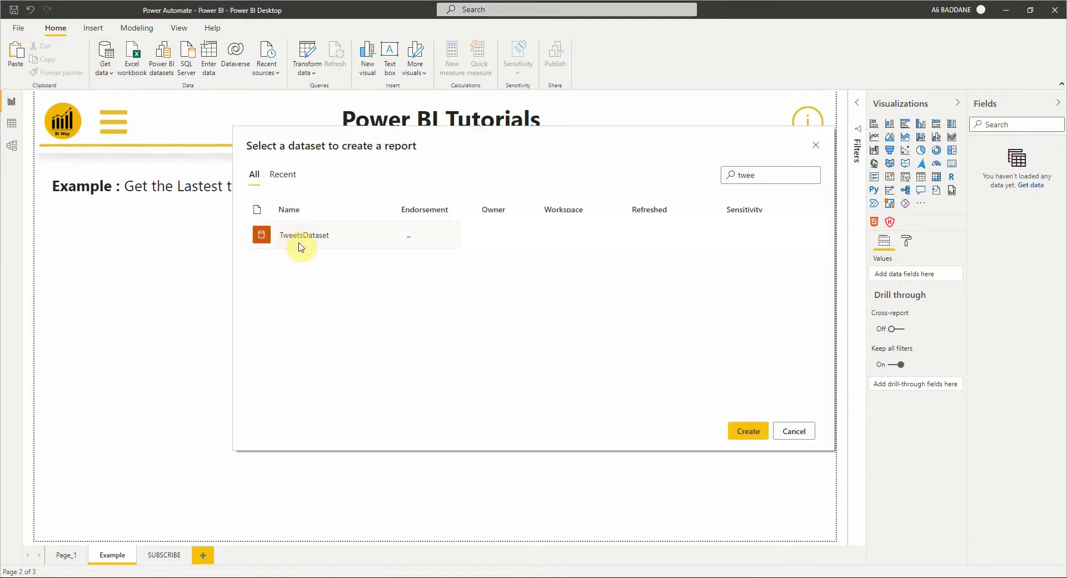
{"action": "left_click", "coordinate": [747, 431]}
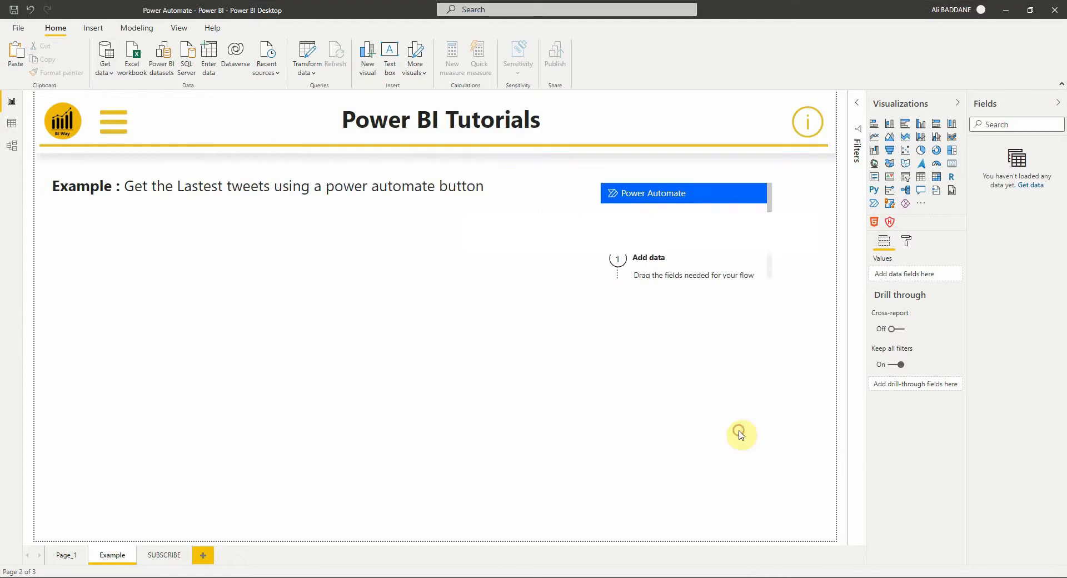
{"action": "mouse_move", "coordinate": [398, 429]}
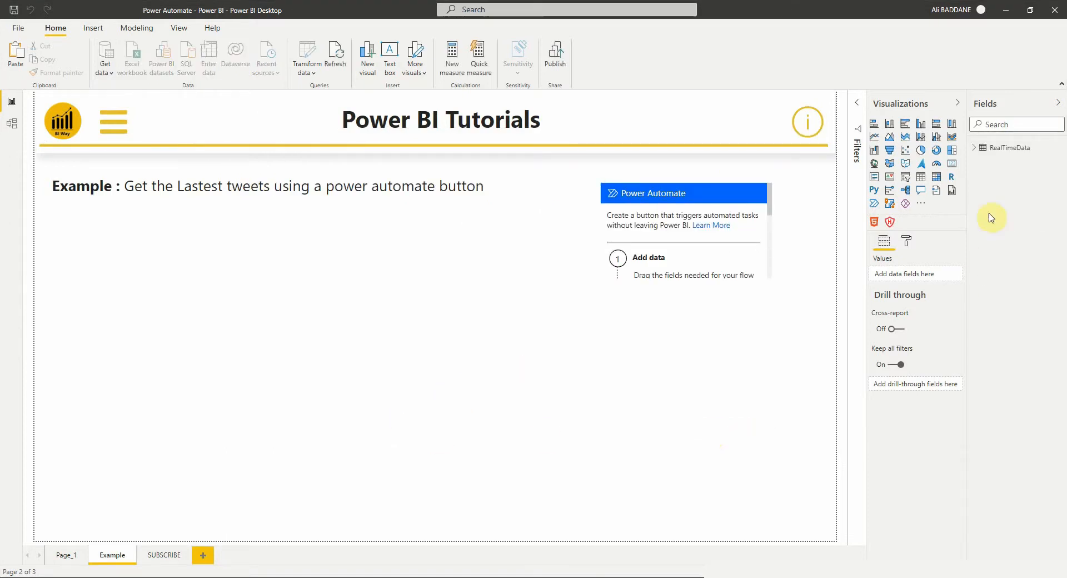
{"action": "left_click", "coordinate": [975, 147]}
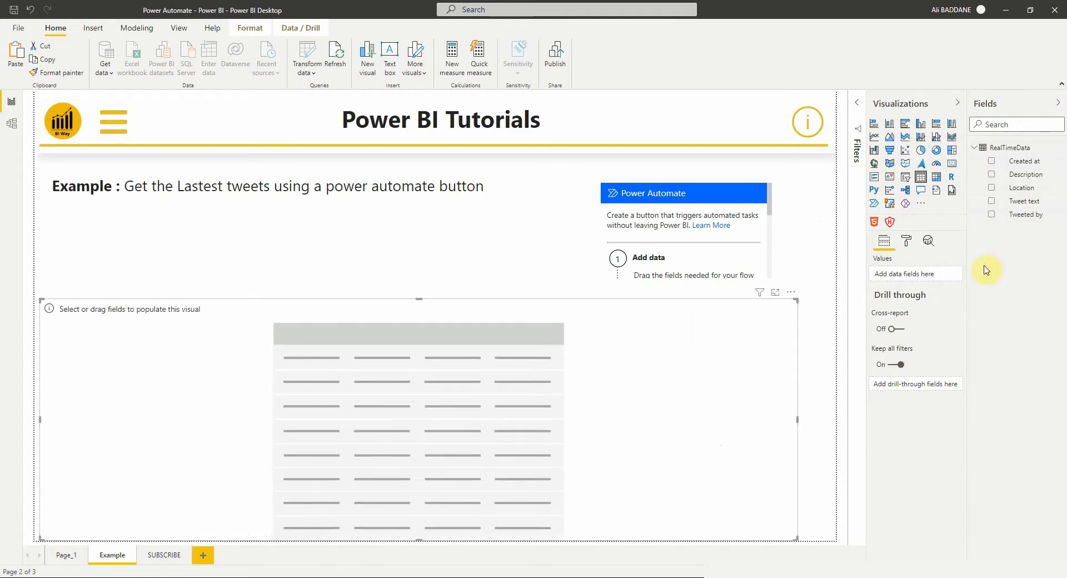
Fill the table with all five tweet fields, add a shadow, and shrink the Power Automate visual.
{"action": "left_click", "coordinate": [993, 205]}
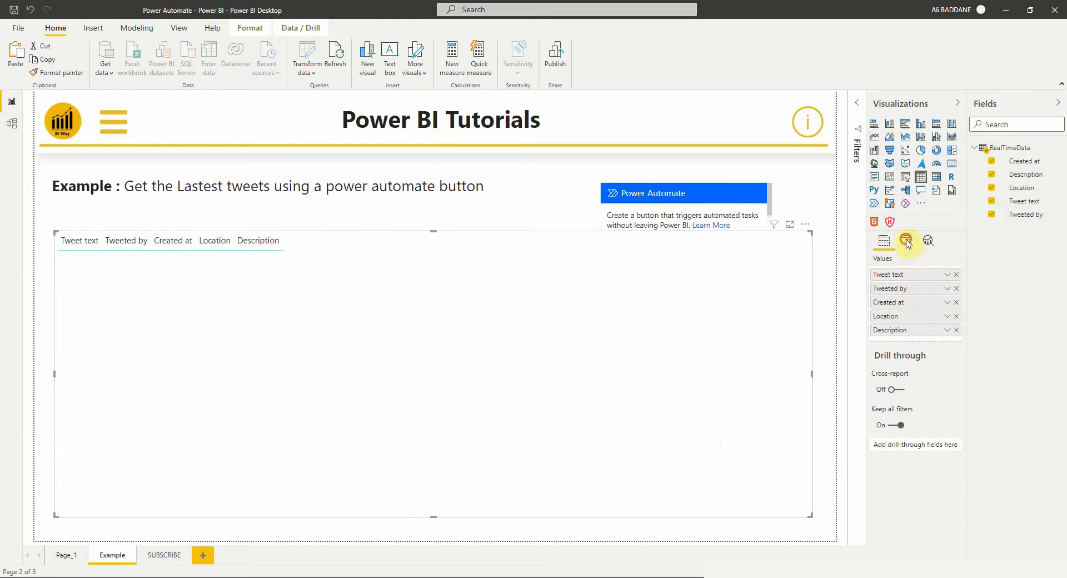
{"action": "left_click", "coordinate": [907, 241]}
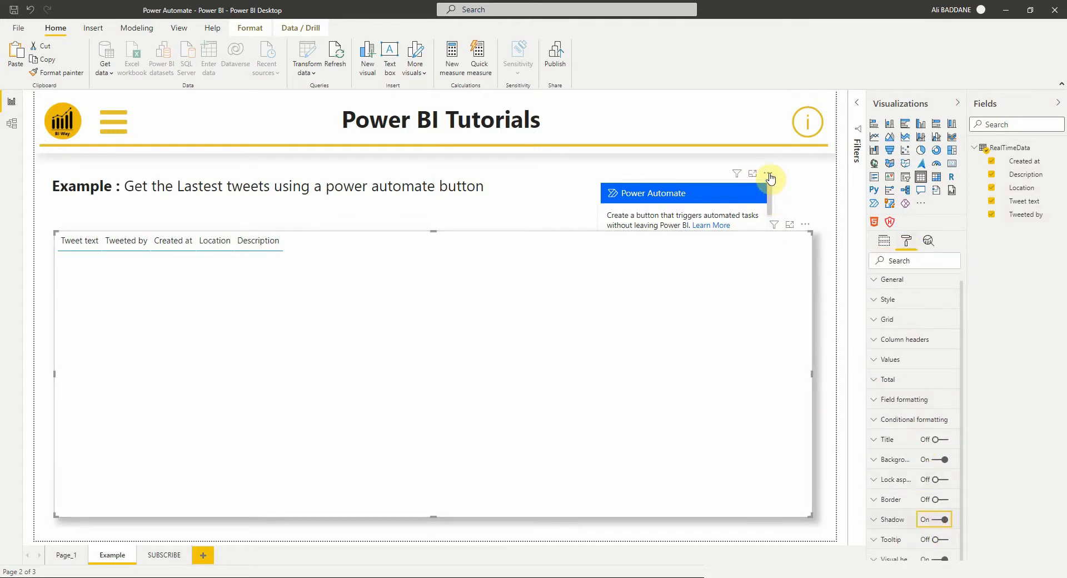
{"action": "left_click", "coordinate": [768, 174]}
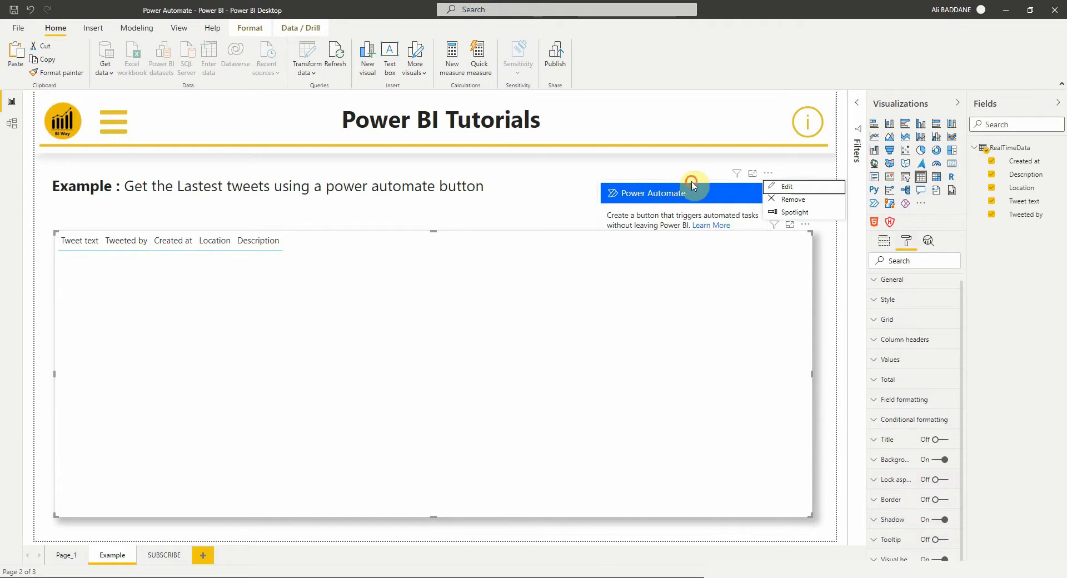
{"action": "left_click", "coordinate": [681, 192]}
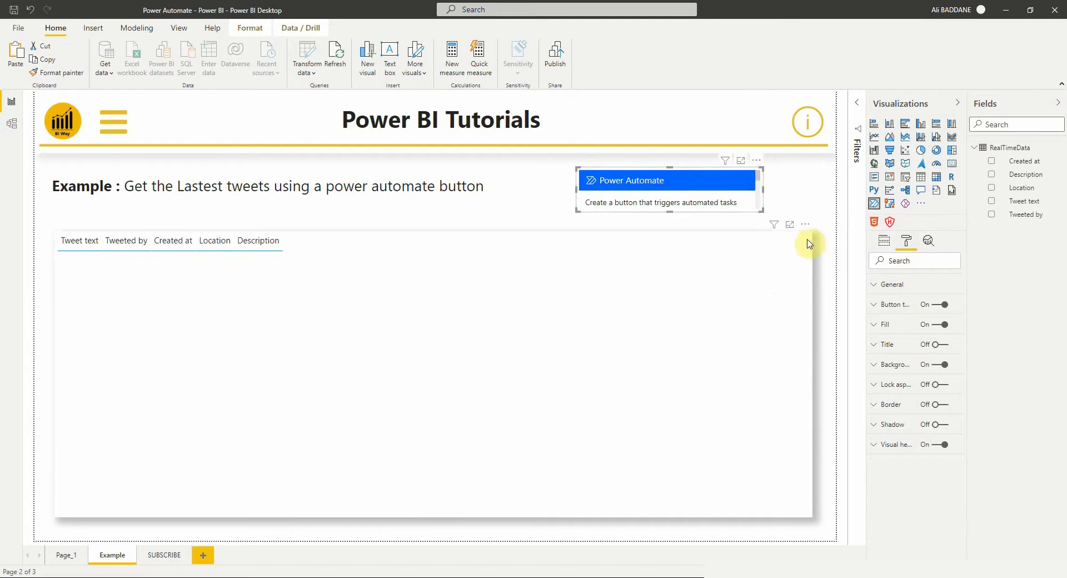
{"action": "mouse_move", "coordinate": [834, 235]}
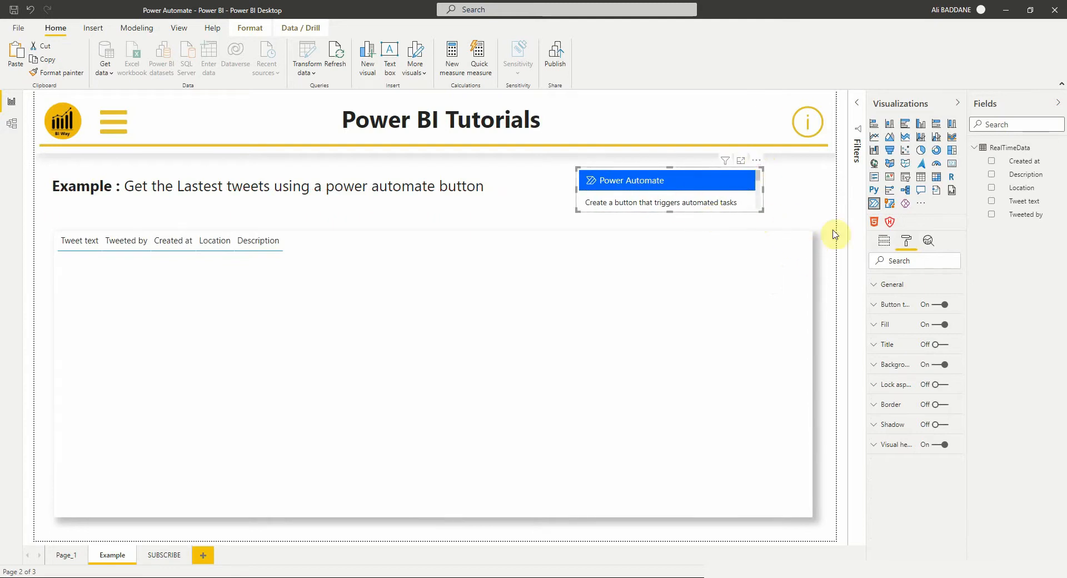
Feed the Tweet text field into the Power Automate button's data and edit its flow.
{"action": "left_click", "coordinate": [884, 240]}
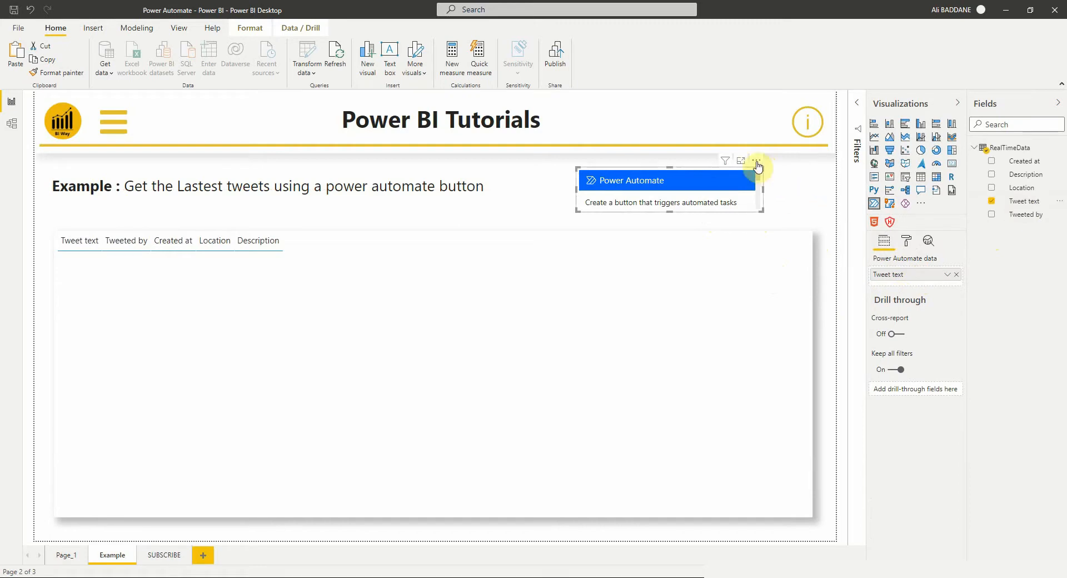
{"action": "left_click", "coordinate": [756, 161]}
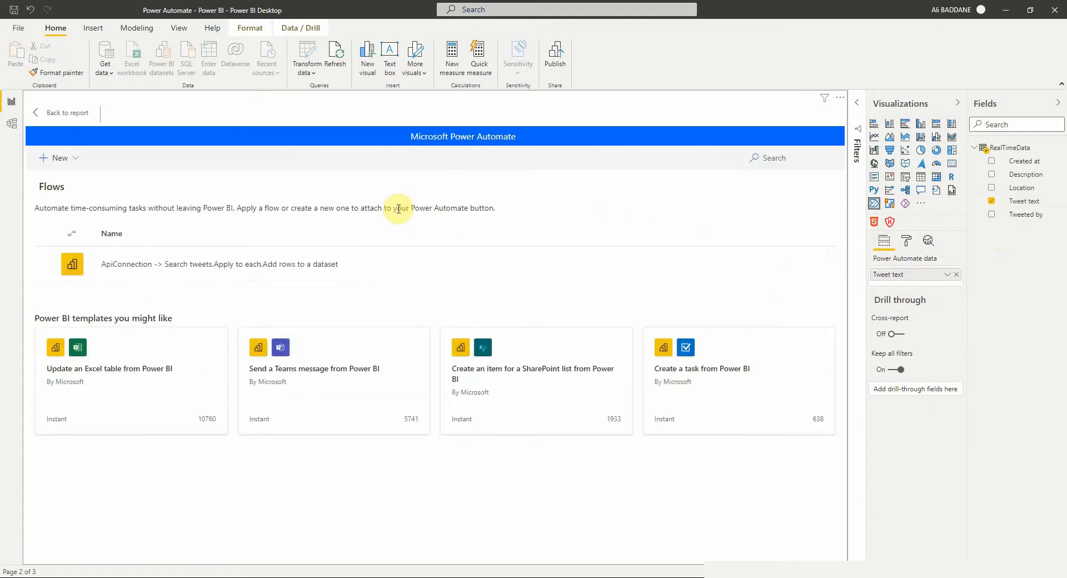
{"action": "mouse_move", "coordinate": [294, 201]}
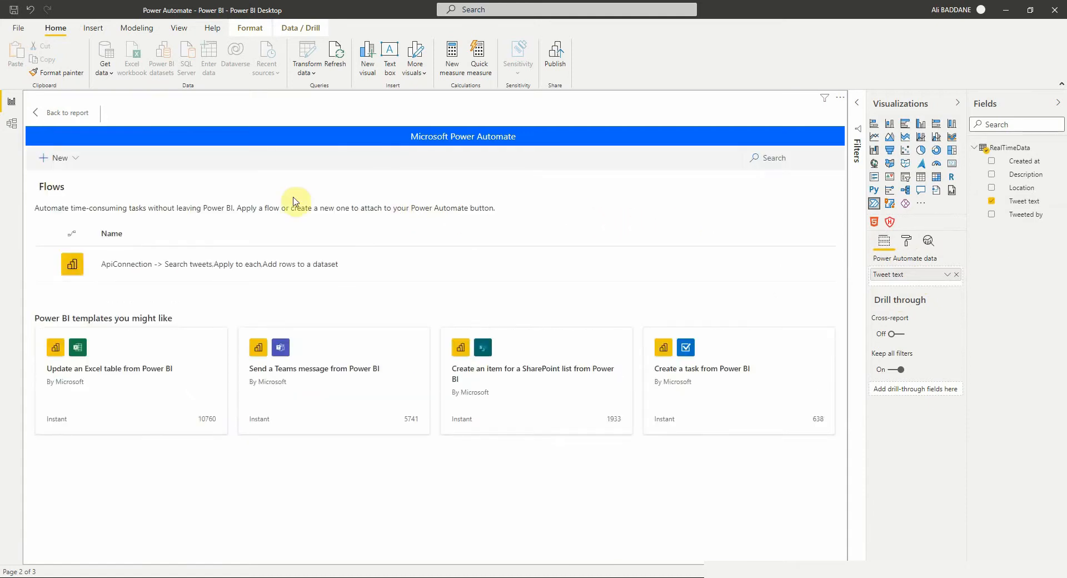
{"action": "mouse_move", "coordinate": [373, 202]}
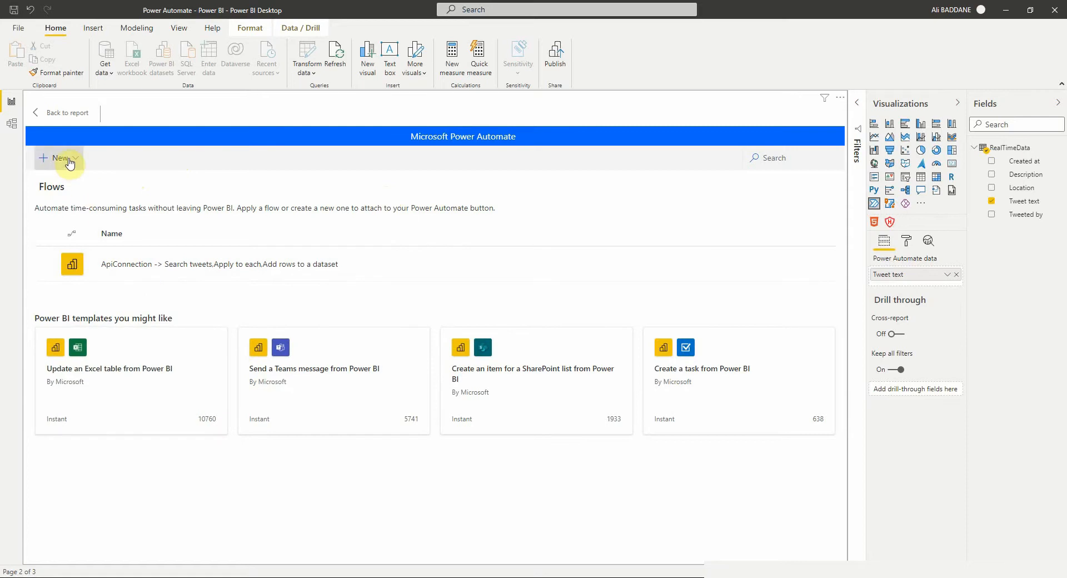
Browse the flow templates, then create a new instant cloud flow from scratch.
{"action": "left_click", "coordinate": [60, 157]}
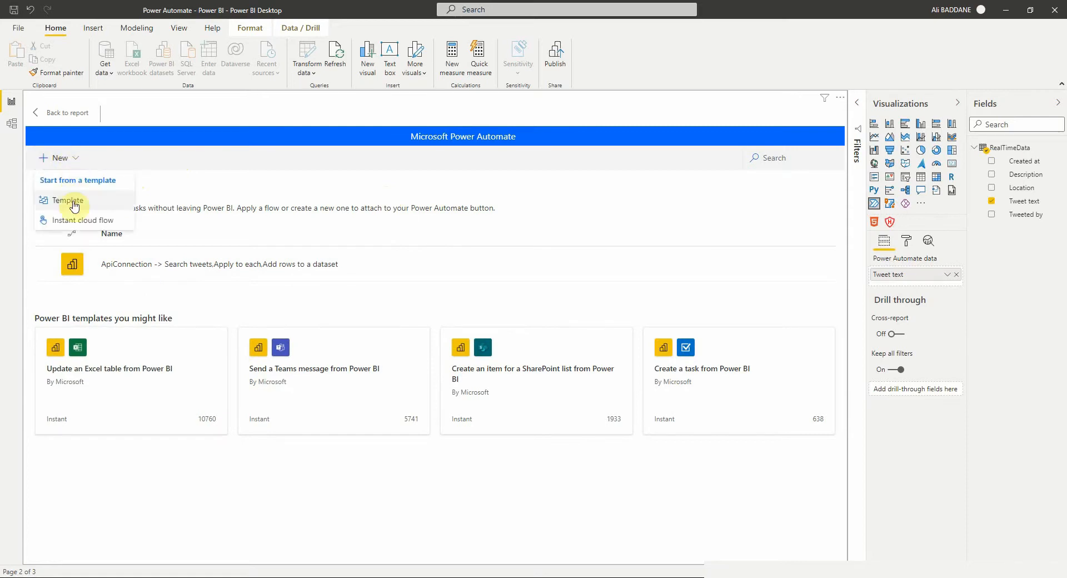
{"action": "left_click", "coordinate": [68, 200]}
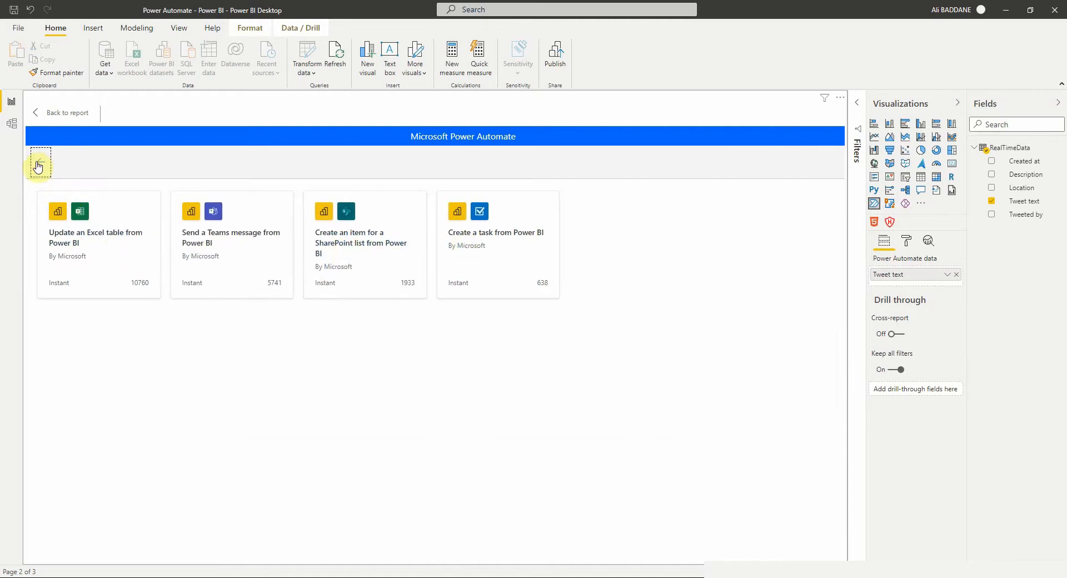
{"action": "left_click", "coordinate": [38, 166]}
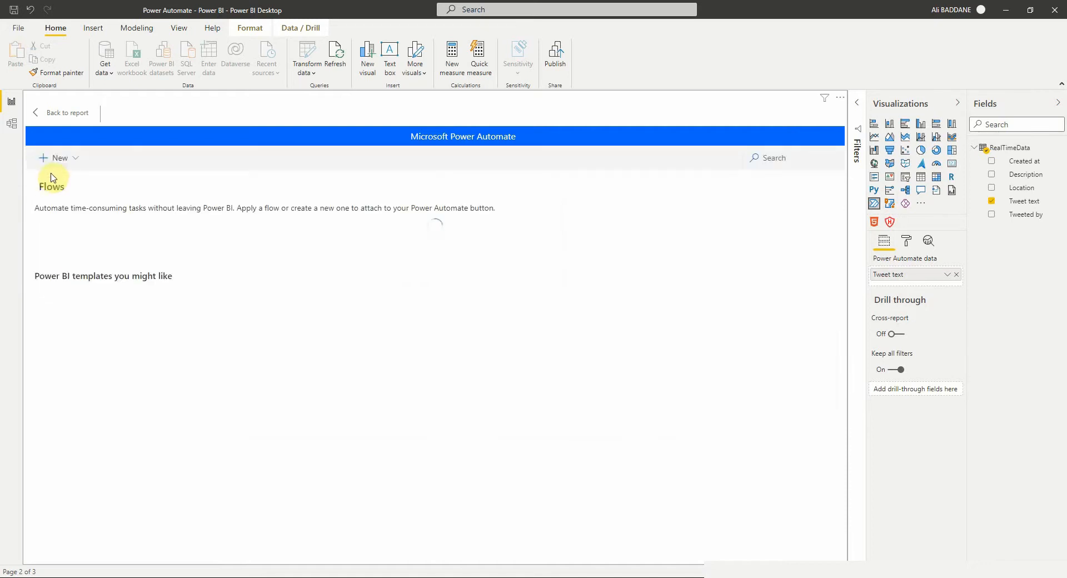
{"action": "left_click", "coordinate": [59, 157]}
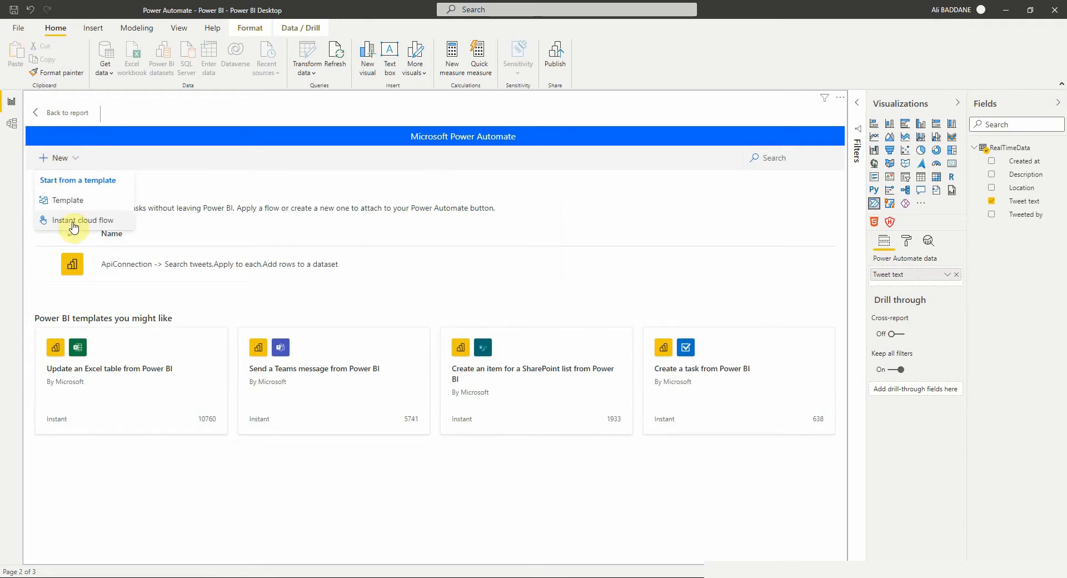
{"action": "left_click", "coordinate": [85, 220]}
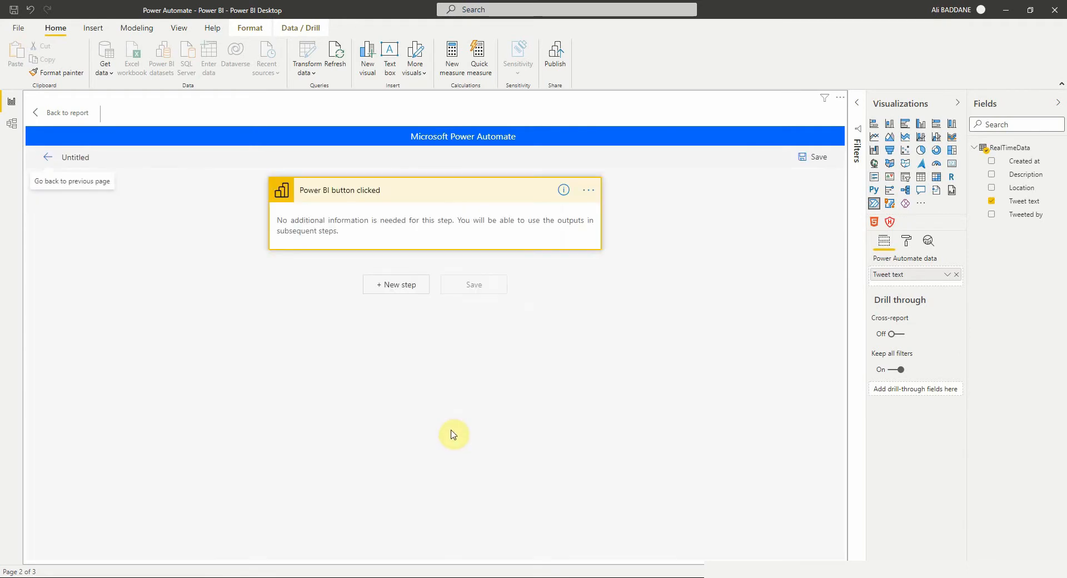
{"action": "mouse_move", "coordinate": [459, 403]}
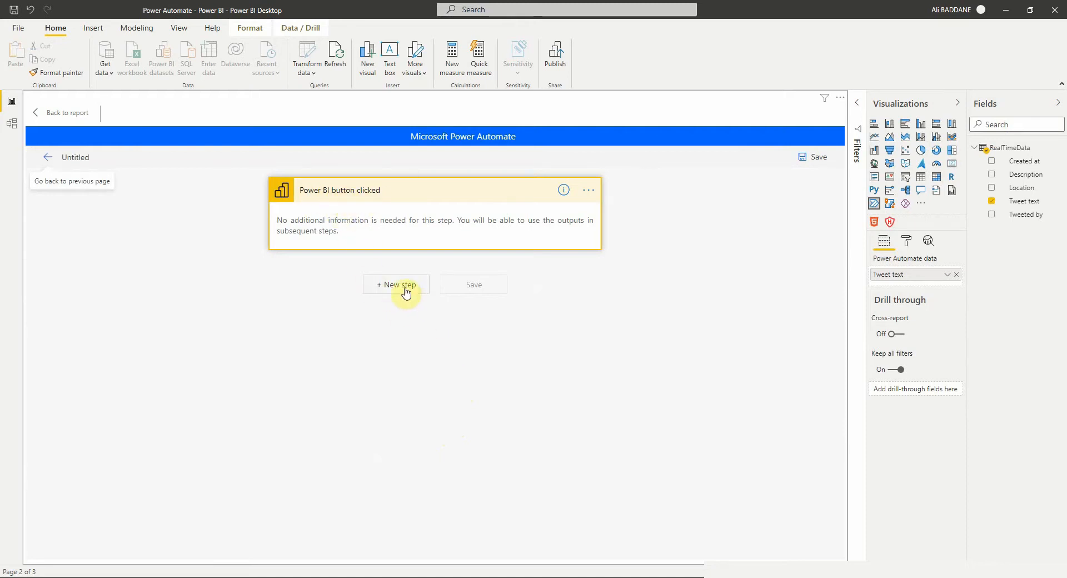
Add a Twitter Search tweets step with 'Power BI' as the search text.
{"action": "left_click", "coordinate": [396, 284]}
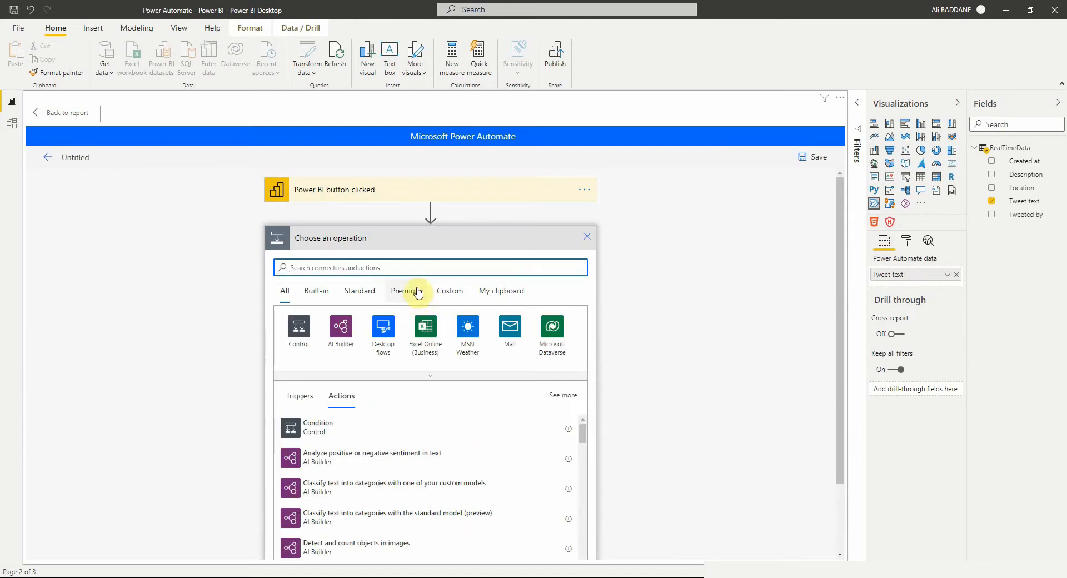
{"action": "type", "text": "twitt"}
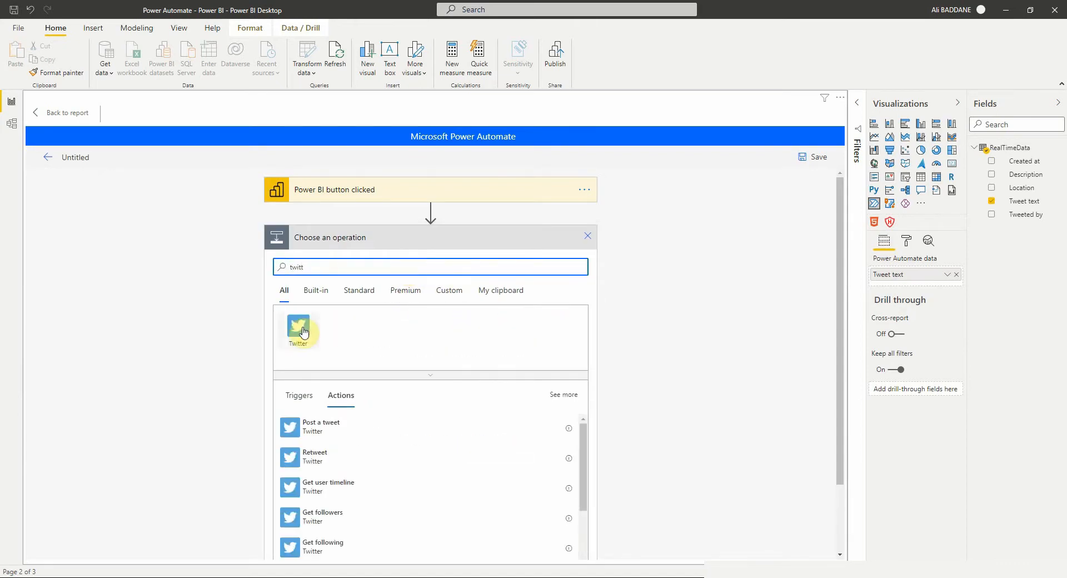
{"action": "left_click", "coordinate": [298, 330]}
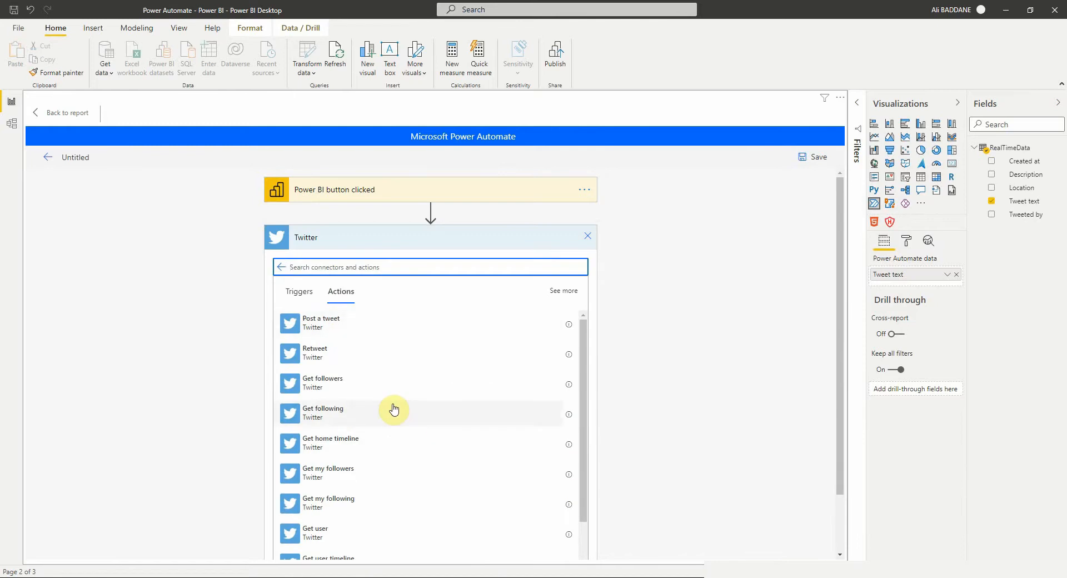
{"action": "scroll", "scroll_direction": "down", "scroll_amount": 3}
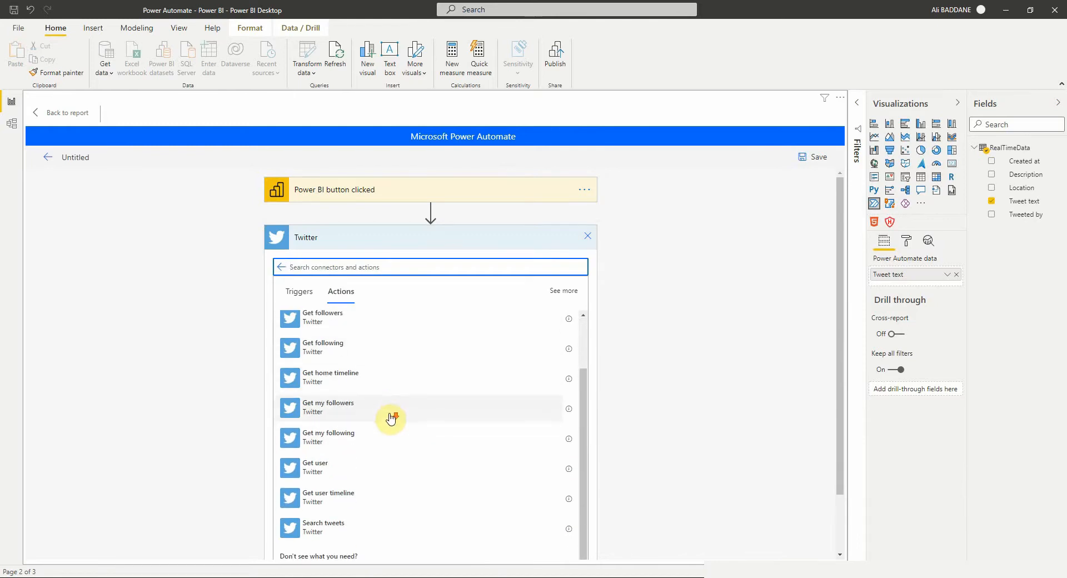
{"action": "mouse_move", "coordinate": [365, 501]}
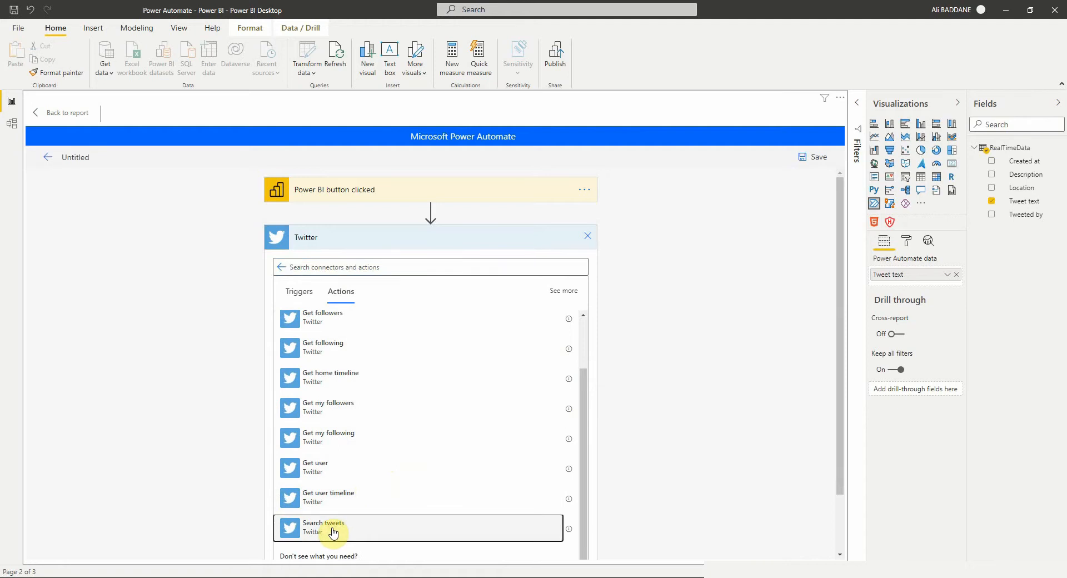
{"action": "left_click", "coordinate": [332, 526]}
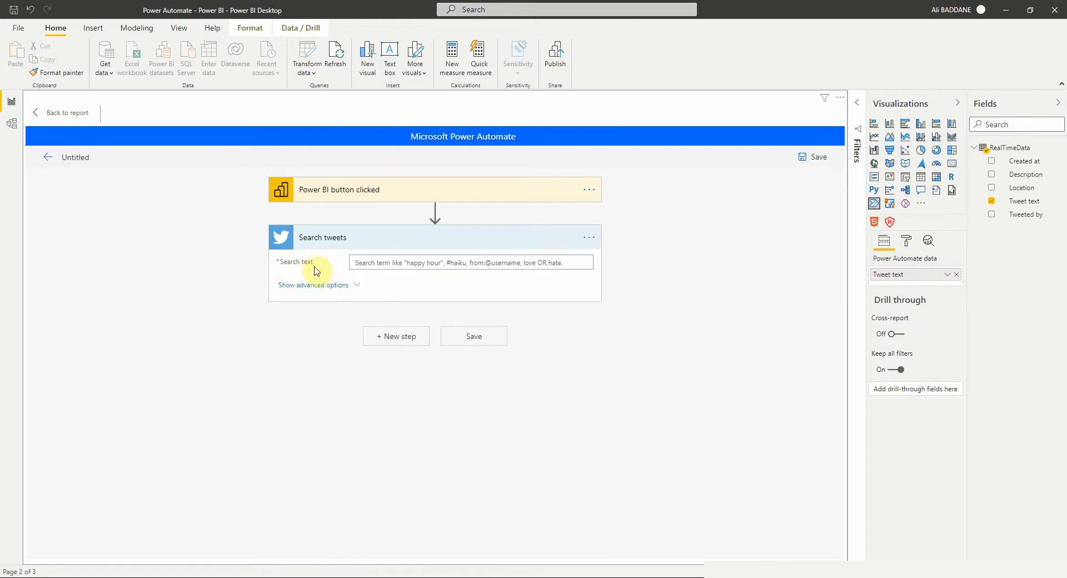
{"action": "left_click", "coordinate": [469, 264]}
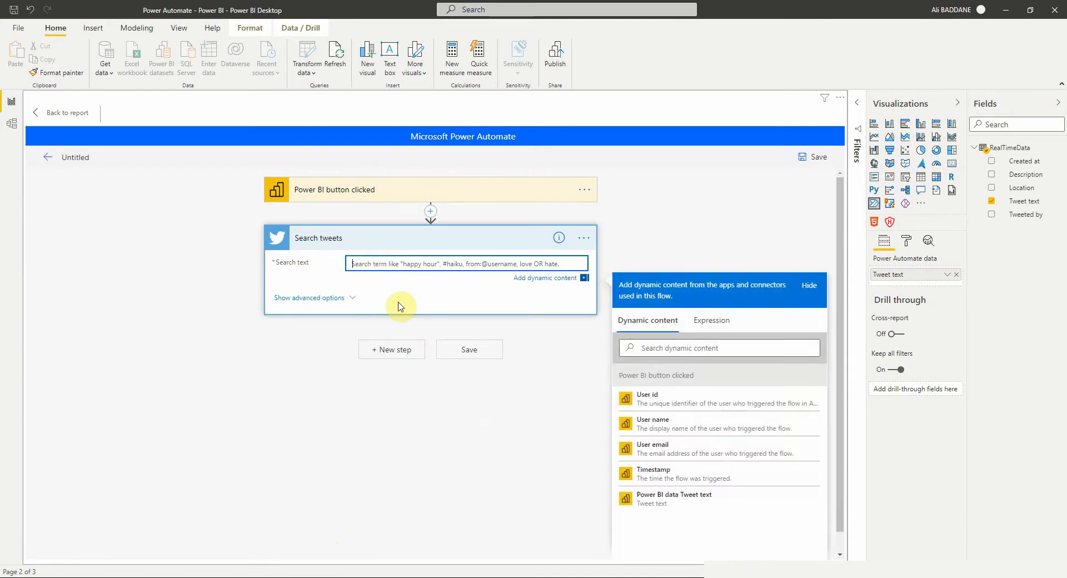
{"action": "type", "text": "Power BI"}
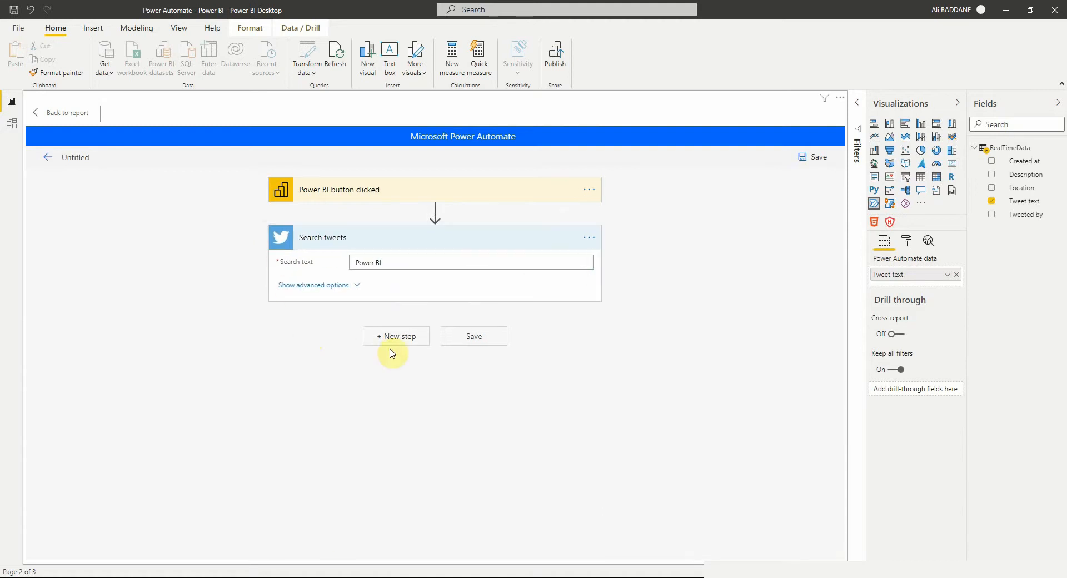
{"action": "mouse_move", "coordinate": [388, 341]}
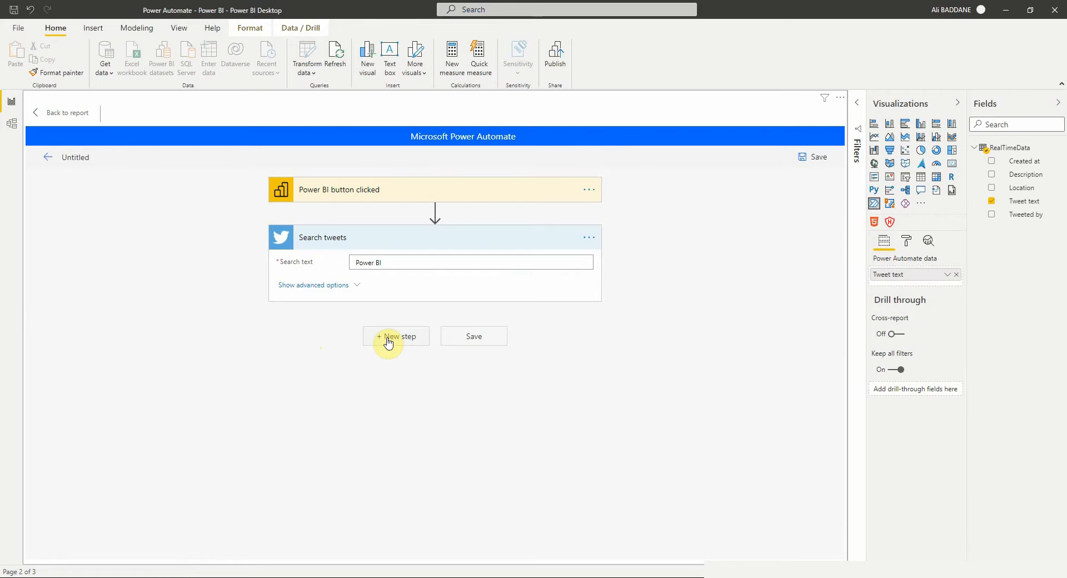
Add a Power BI 'Add rows to a dataset' step after Search tweets.
{"action": "left_click", "coordinate": [395, 337]}
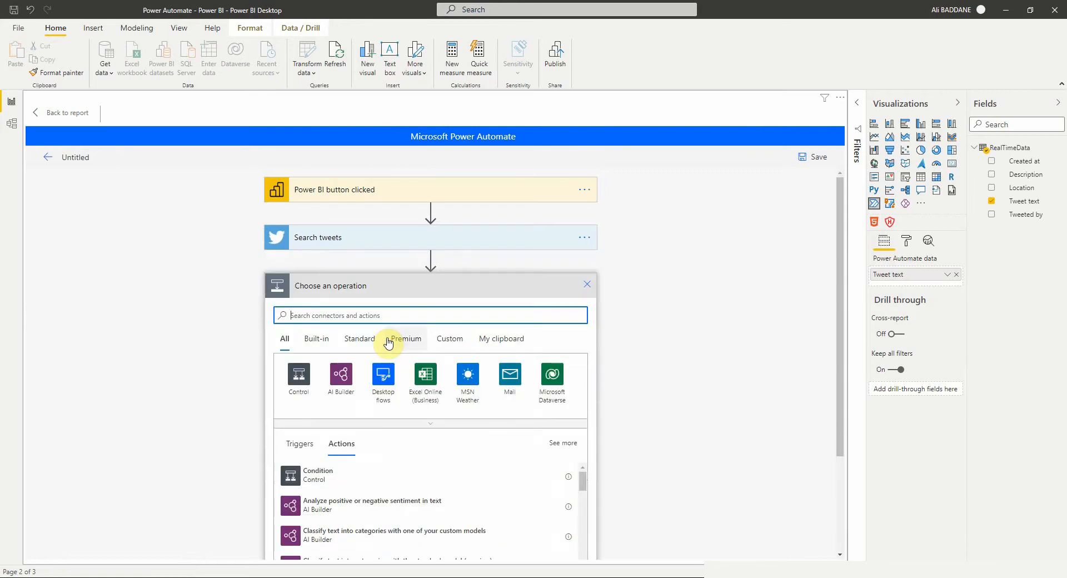
{"action": "left_click", "coordinate": [429, 314]}
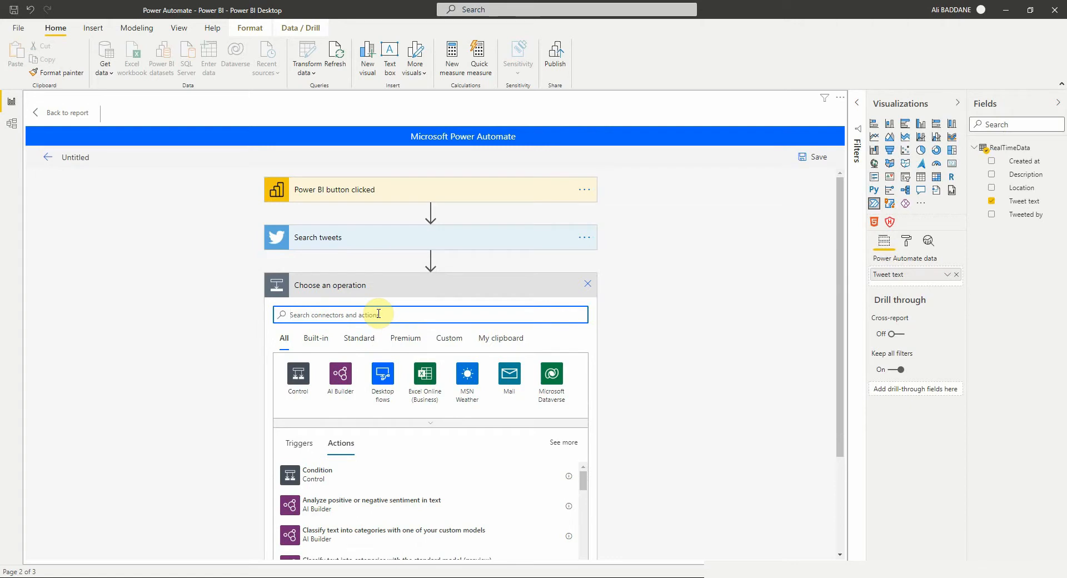
{"action": "type", "text": "power"}
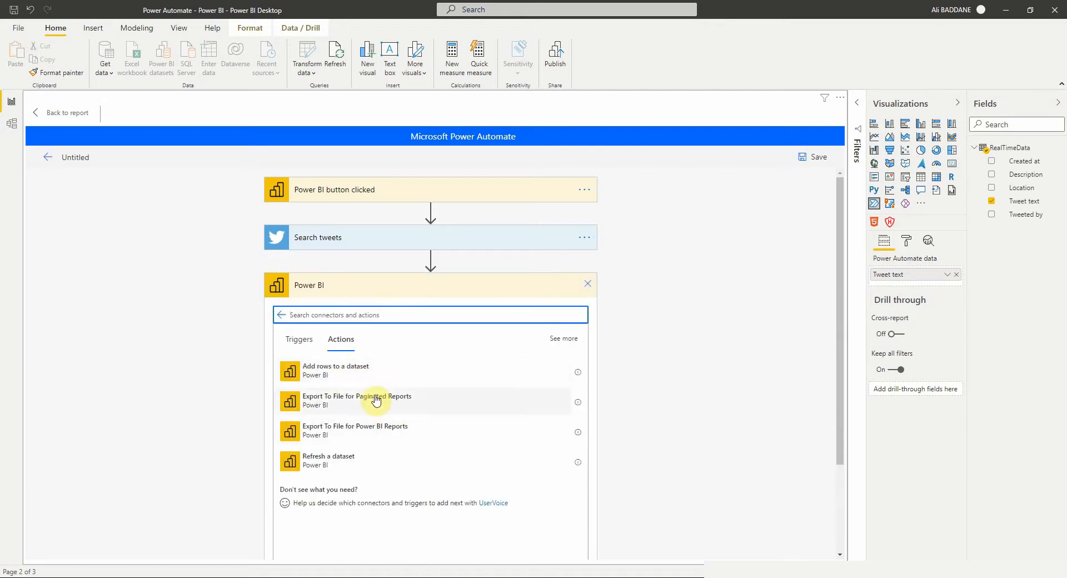
{"action": "left_click", "coordinate": [336, 370]}
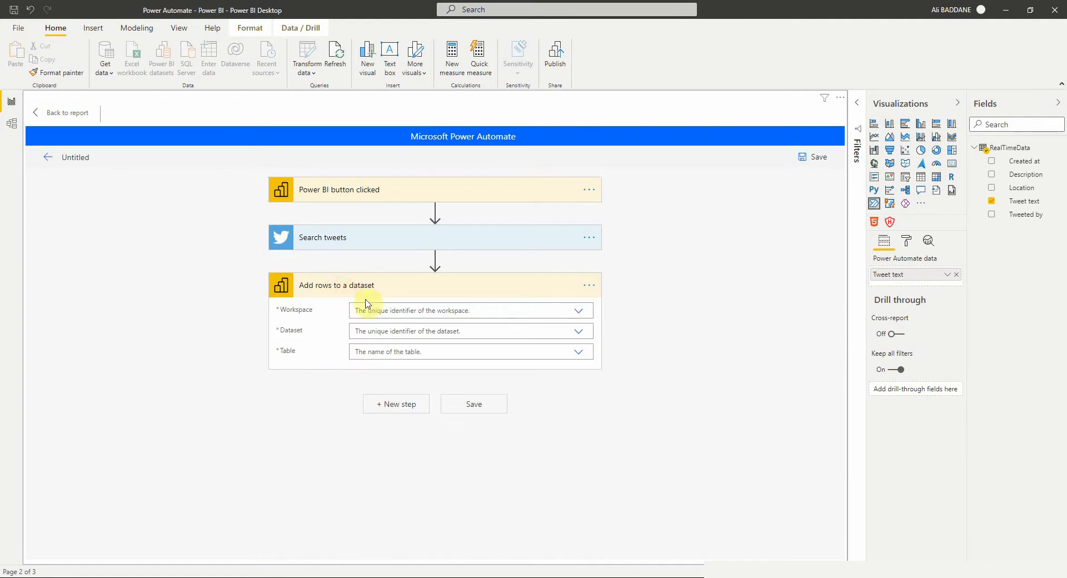
Point the step at My Workspace, TweetsDataset and RealTimeData, starting the row fields.
{"action": "type", "text": "my"}
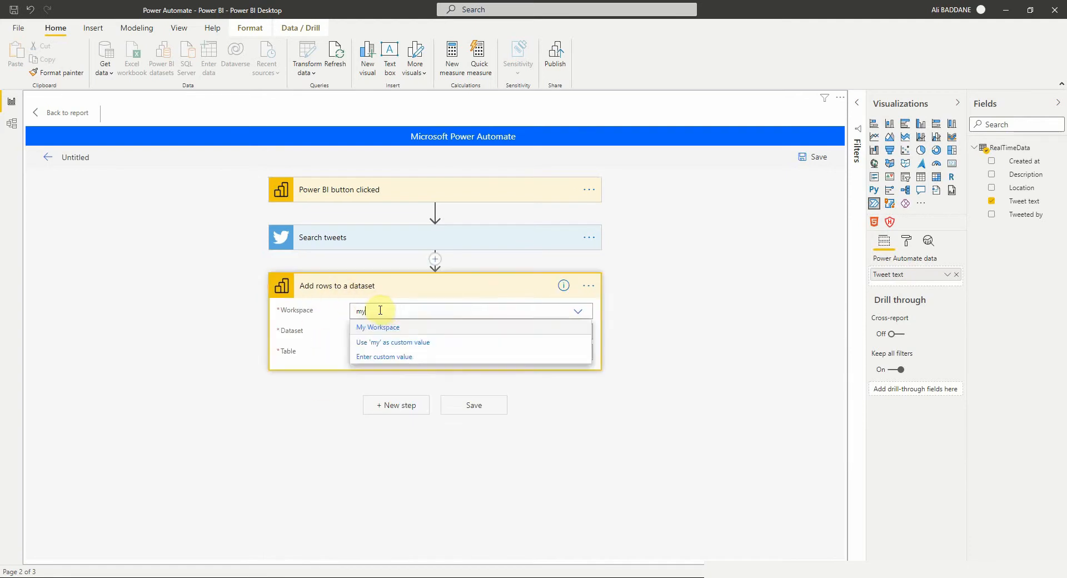
{"action": "left_click", "coordinate": [377, 327]}
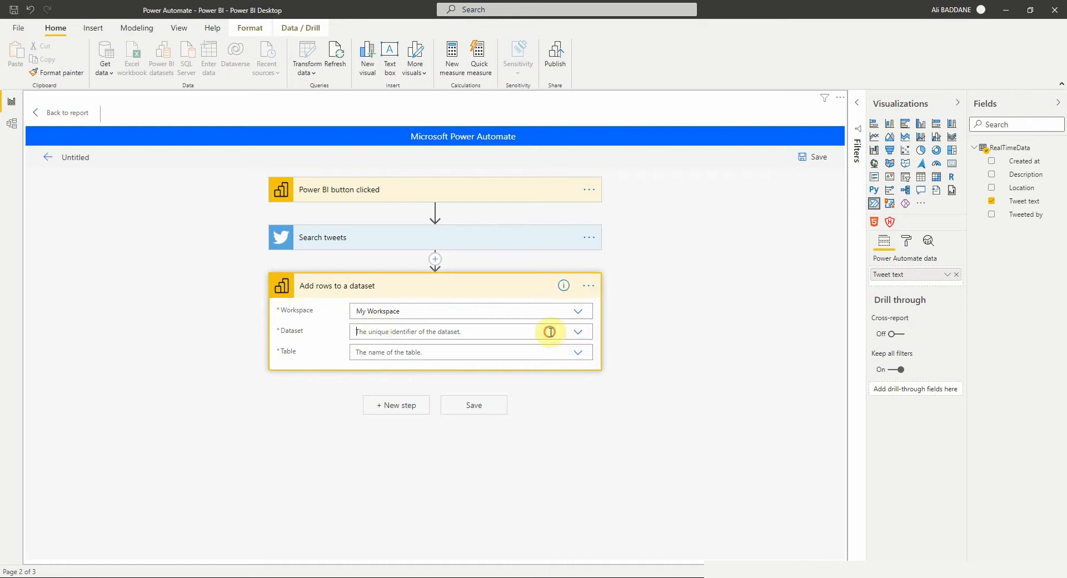
{"action": "type", "text": "re"}
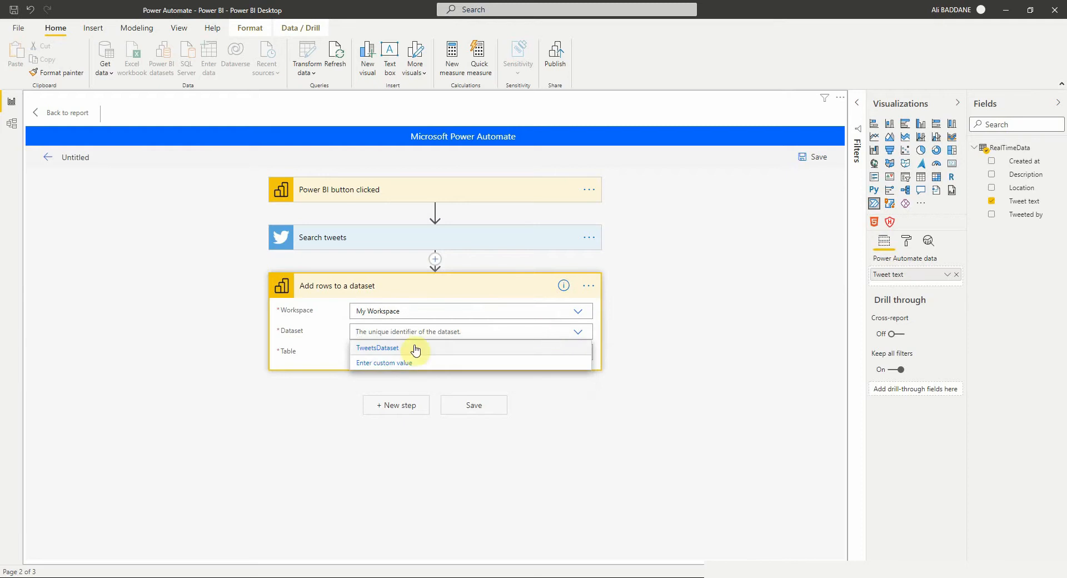
{"action": "left_click", "coordinate": [377, 347]}
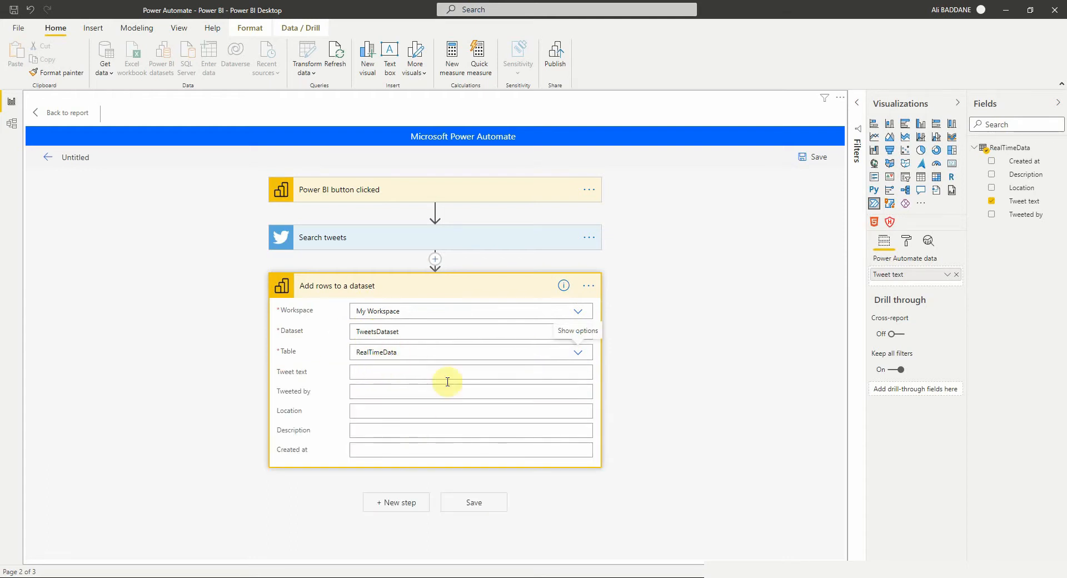
{"action": "mouse_move", "coordinate": [353, 408]}
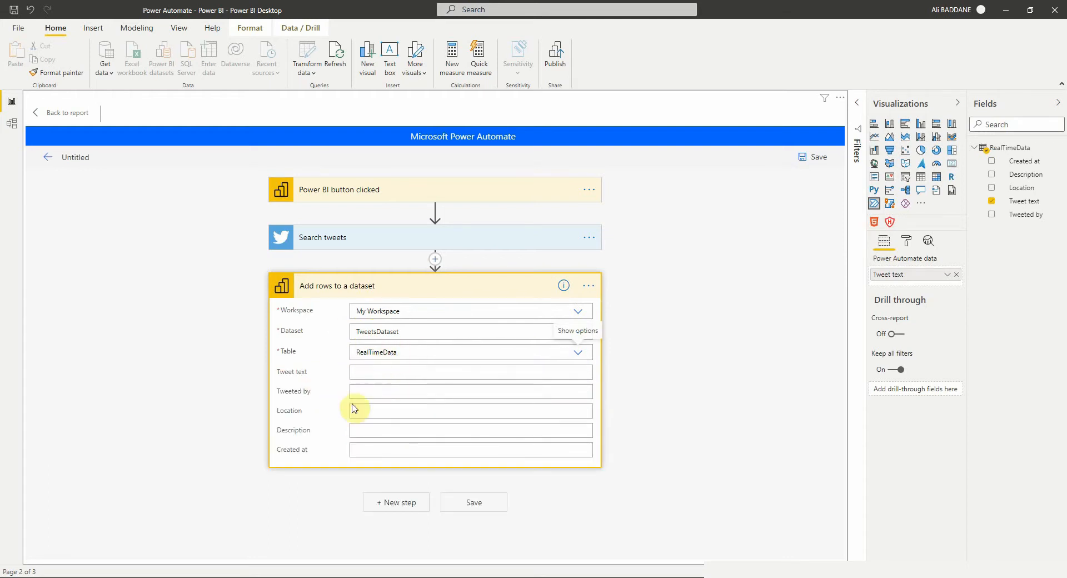
{"action": "left_click", "coordinate": [469, 371]}
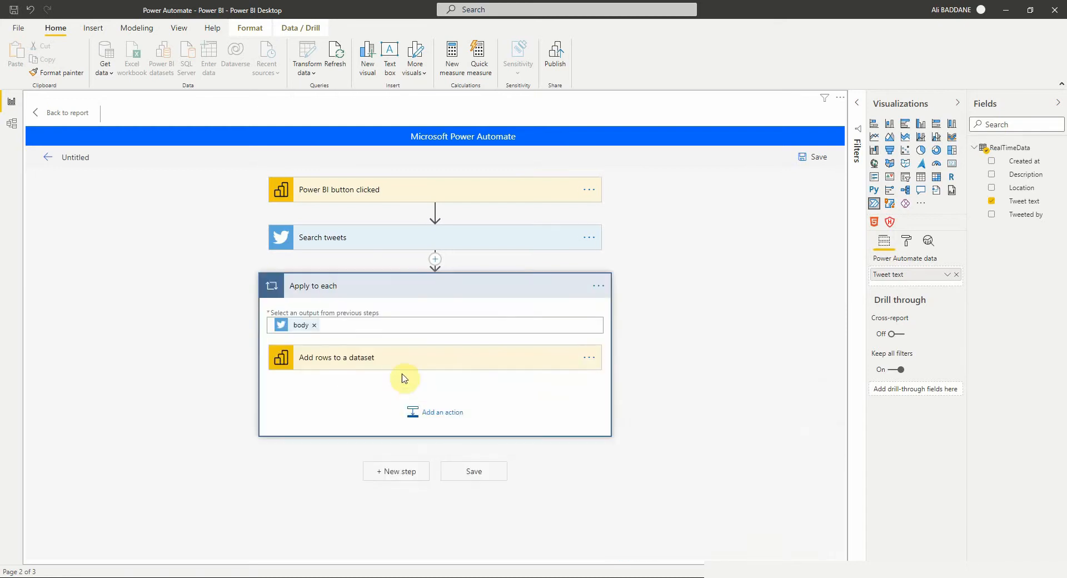
Map Location, Description and Created at to the tweet's dynamic content and save the flow.
{"action": "left_click", "coordinate": [336, 358]}
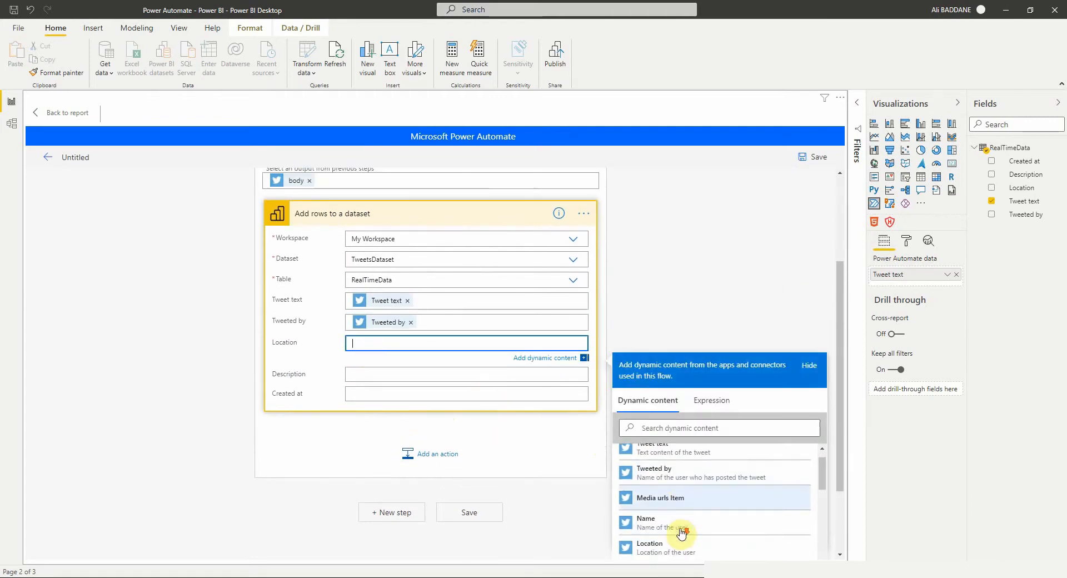
{"action": "left_click", "coordinate": [657, 547]}
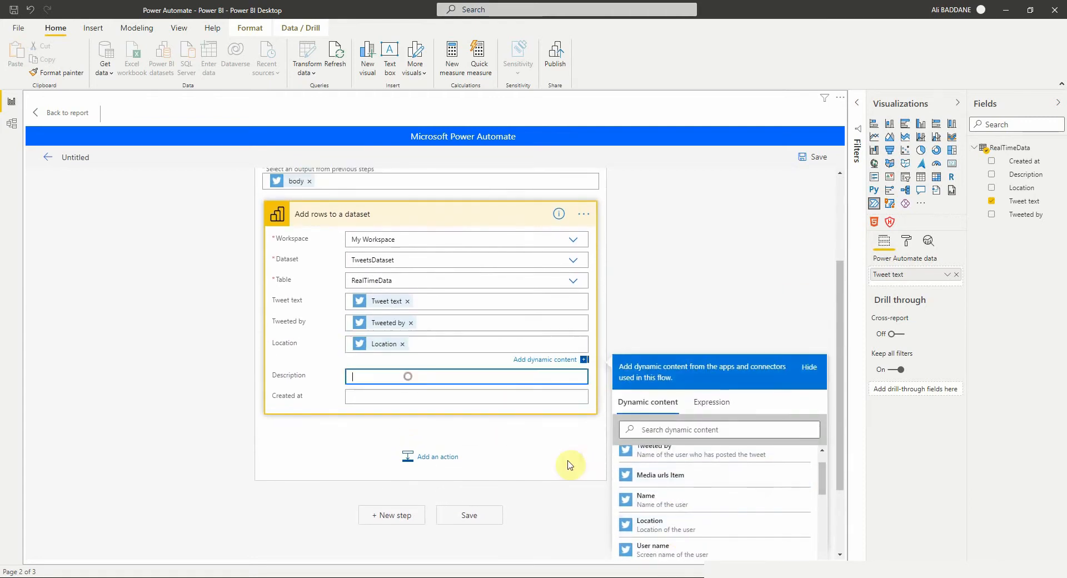
{"action": "left_click", "coordinate": [651, 497]}
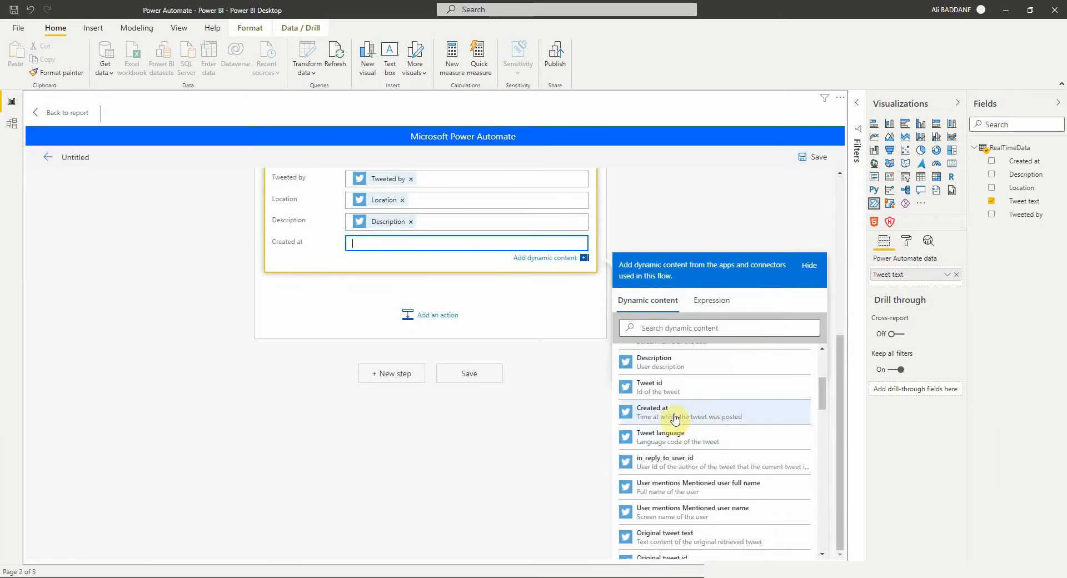
{"action": "left_click", "coordinate": [670, 412]}
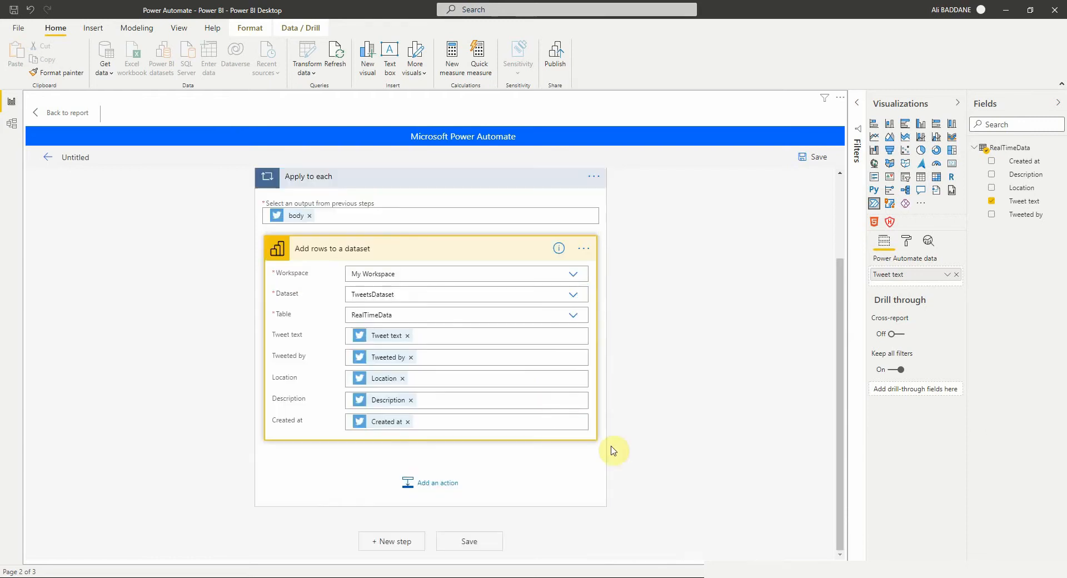
{"action": "left_click", "coordinate": [469, 541]}
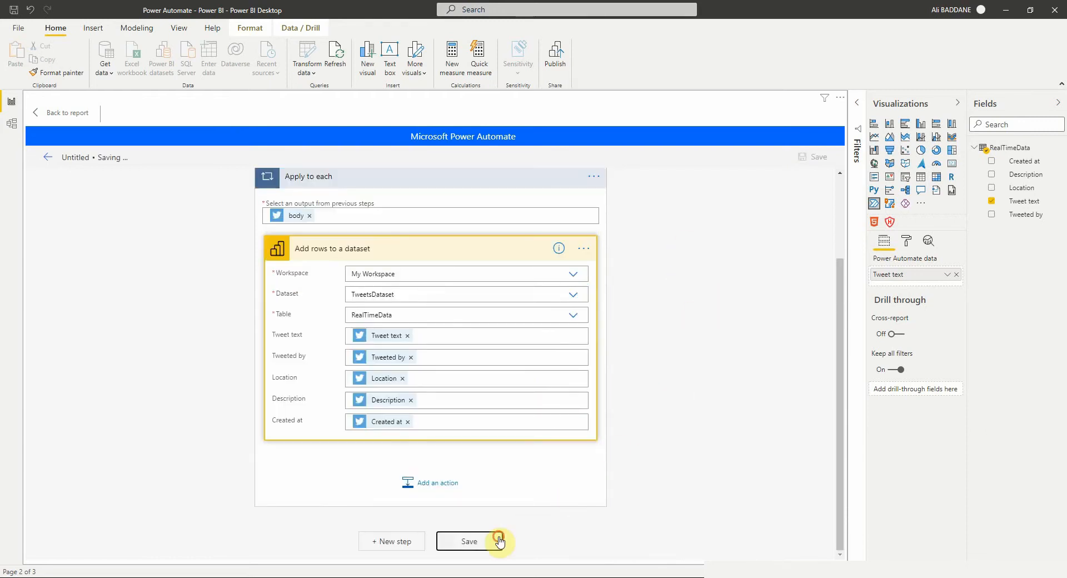
Save and apply the tweets flow to the button, then return to the report page.
{"action": "left_click", "coordinate": [469, 542]}
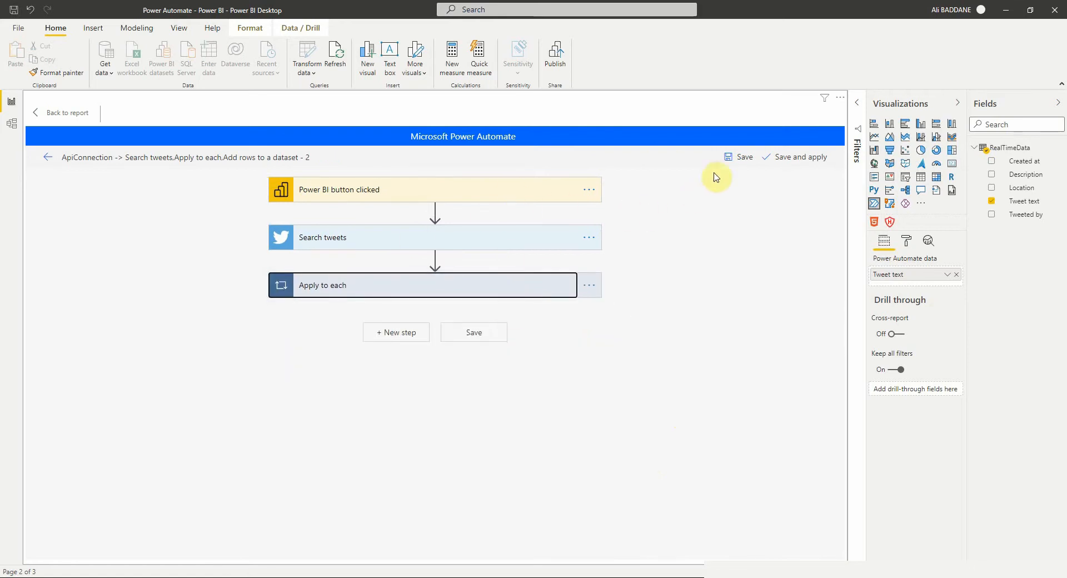
{"action": "left_click", "coordinate": [800, 157]}
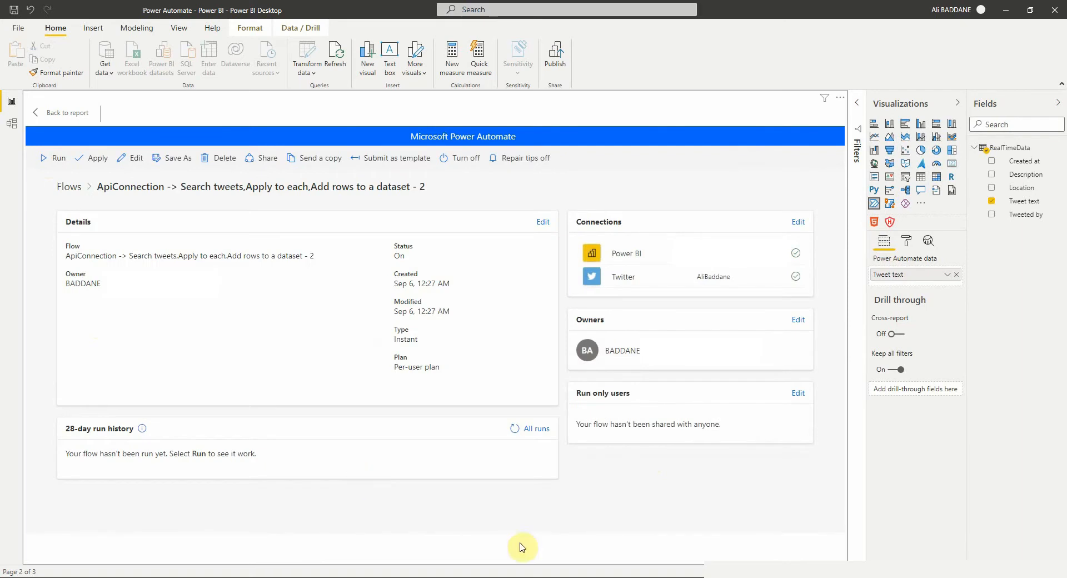
{"action": "mouse_move", "coordinate": [134, 198]}
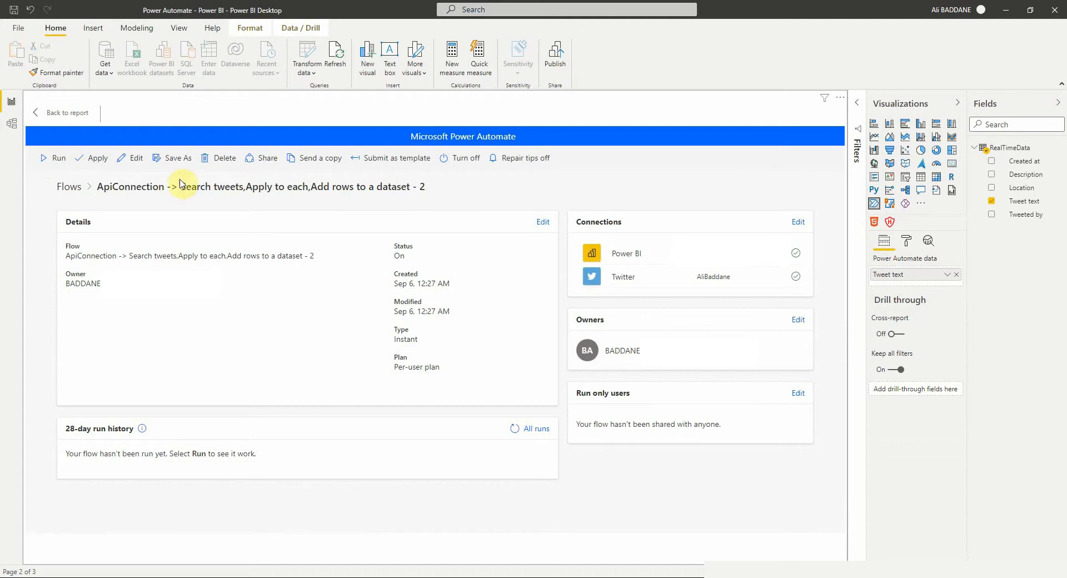
{"action": "left_click", "coordinate": [98, 157]}
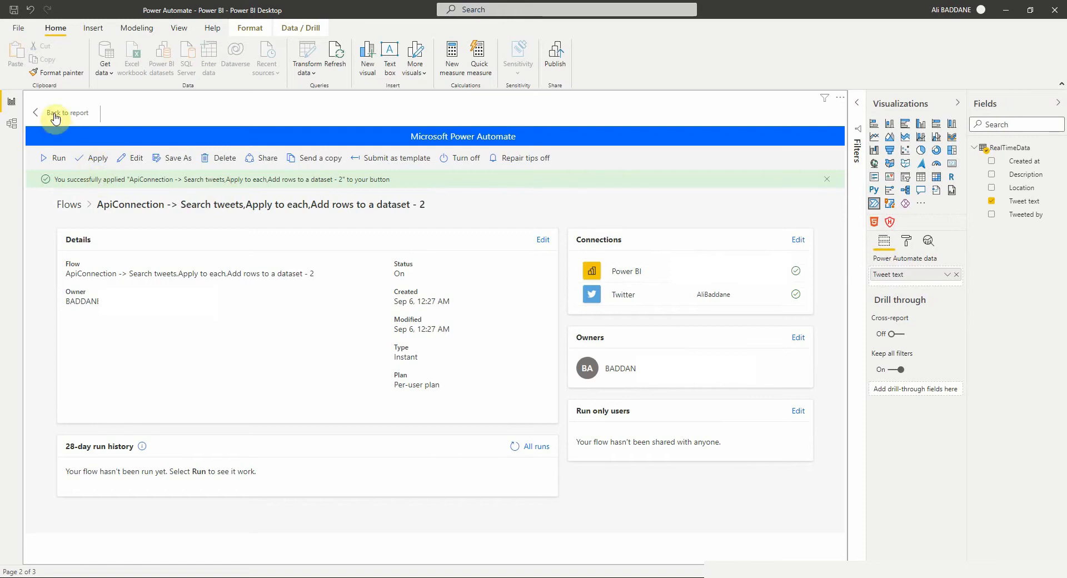
{"action": "left_click", "coordinate": [67, 113]}
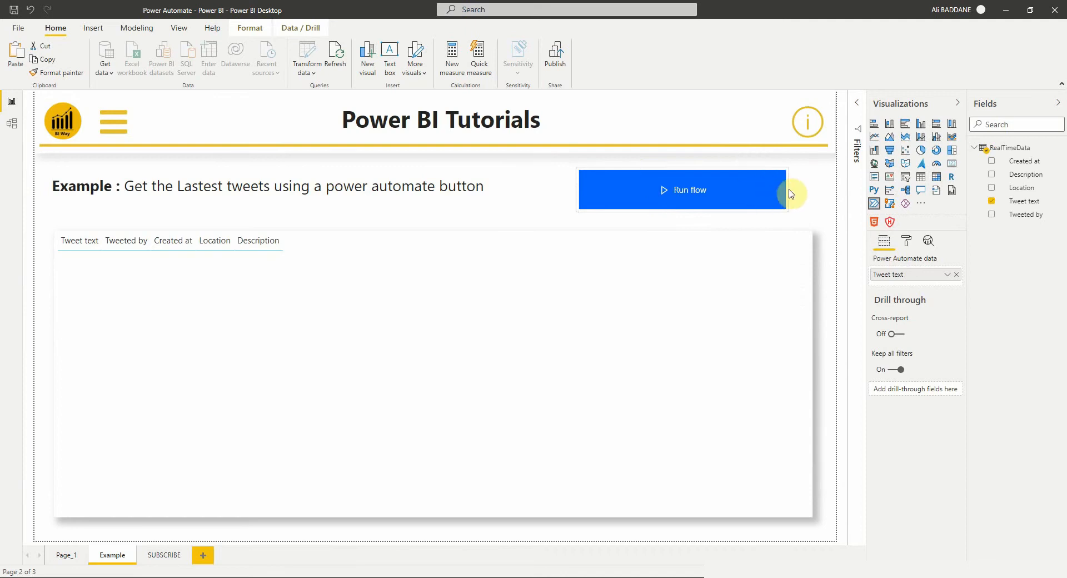
Trigger the Run flow button and refresh so the tweets table fills with fetched tweets.
{"action": "left_click", "coordinate": [681, 190]}
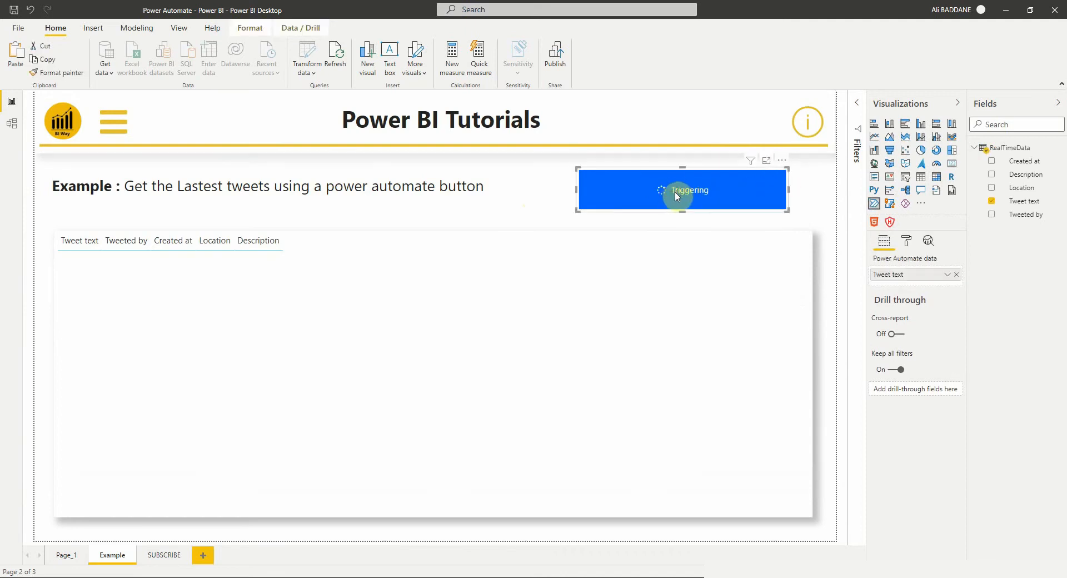
{"action": "left_click", "coordinate": [681, 190]}
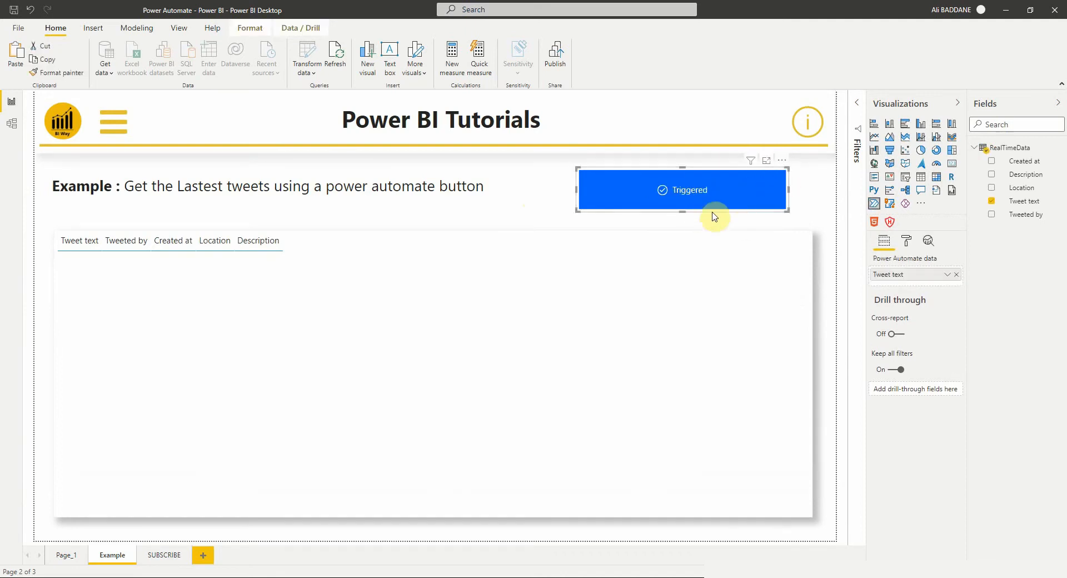
{"action": "mouse_move", "coordinate": [551, 195]}
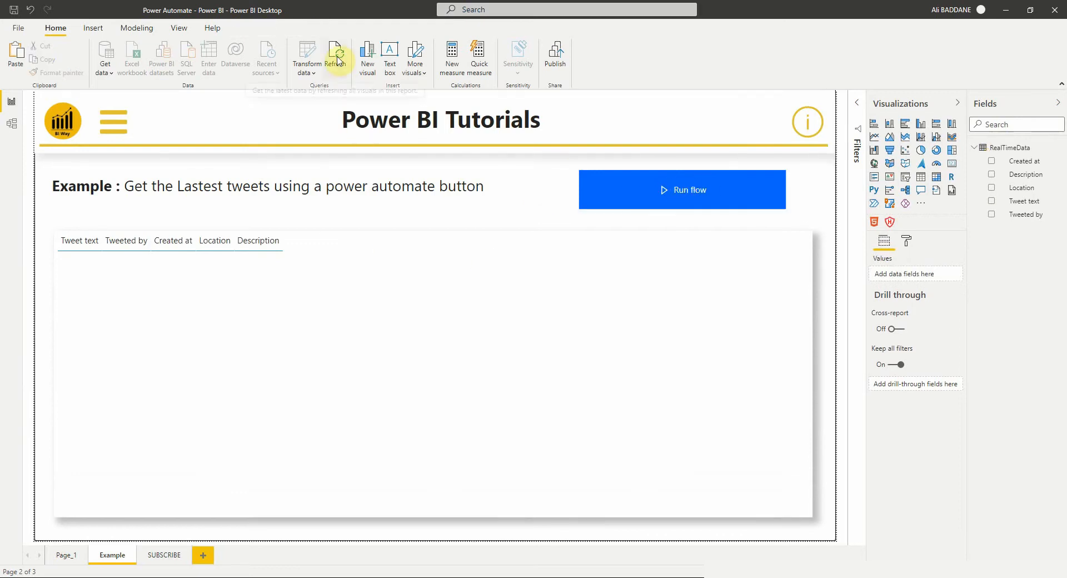
{"action": "mouse_move", "coordinate": [542, 207]}
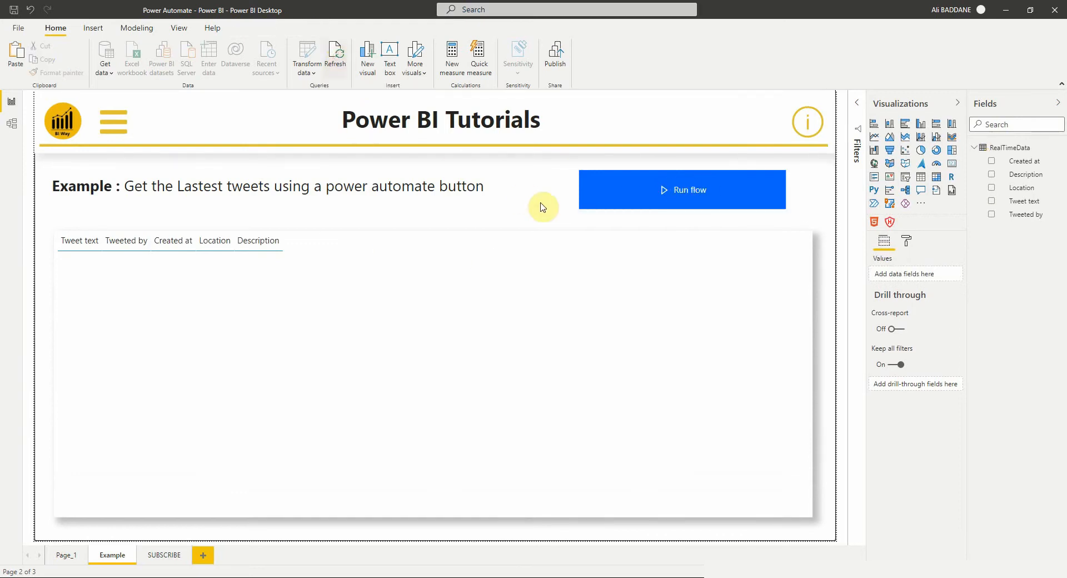
{"action": "left_click", "coordinate": [681, 189]}
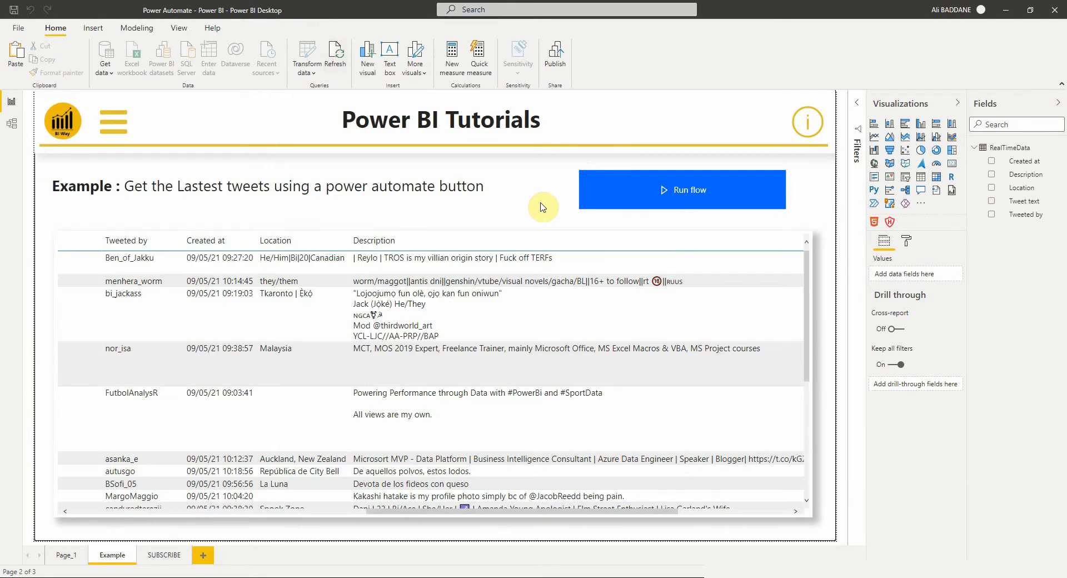
{"action": "left_click", "coordinate": [219, 315]}
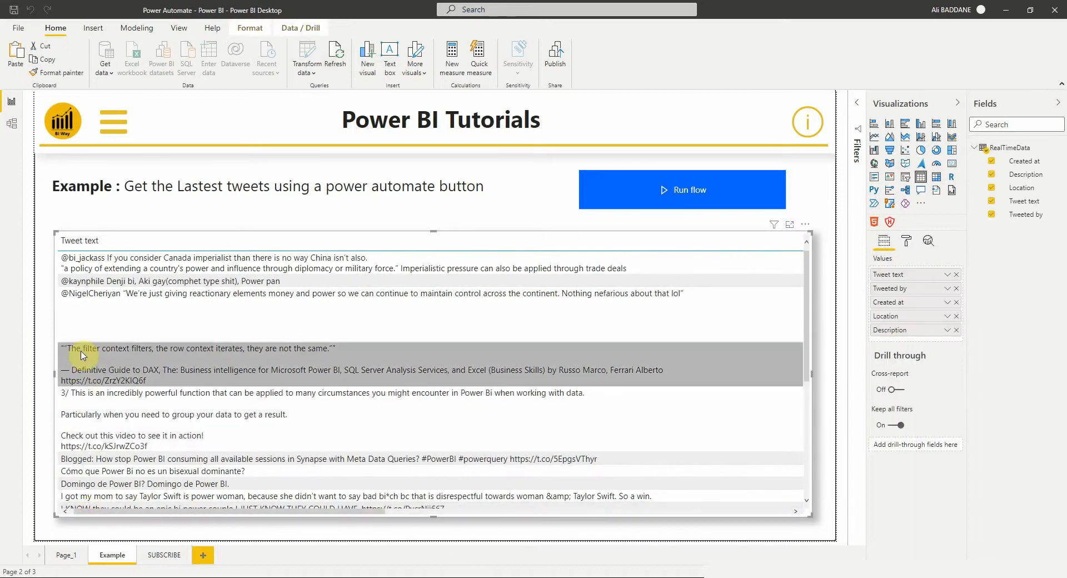
{"action": "scroll", "scroll_direction": "down", "scroll_amount": 3}
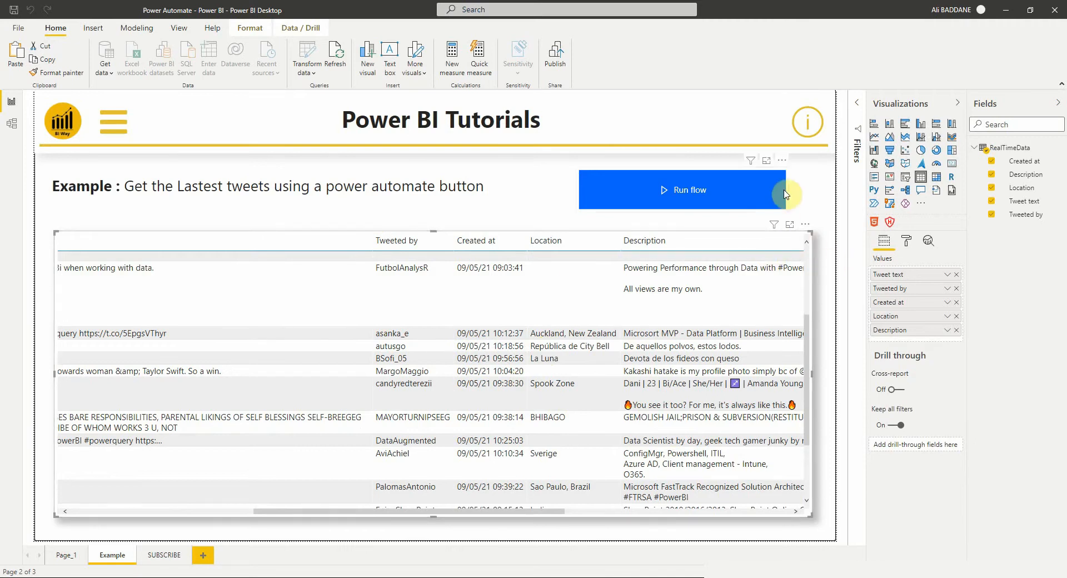
Change the button's label from Run flow to 'Get Latest tweets'.
{"action": "left_click", "coordinate": [680, 189]}
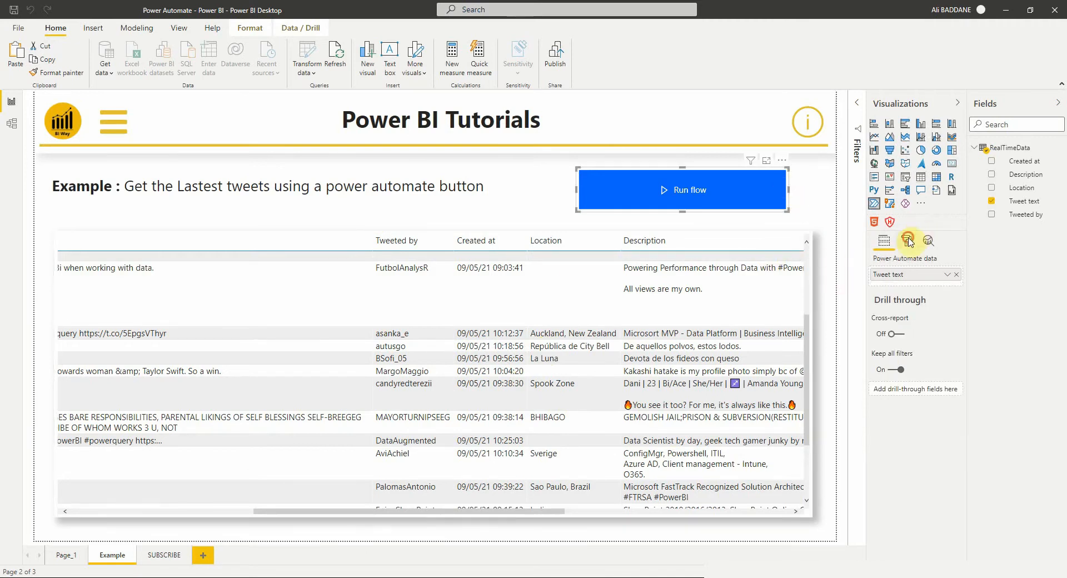
{"action": "left_click", "coordinate": [906, 241]}
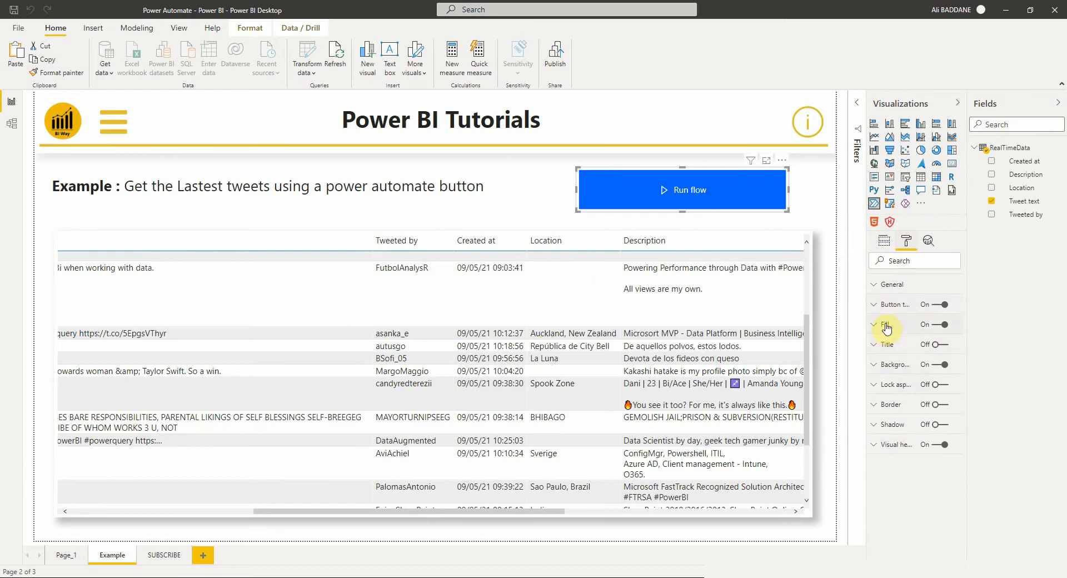
{"action": "left_click", "coordinate": [891, 304]}
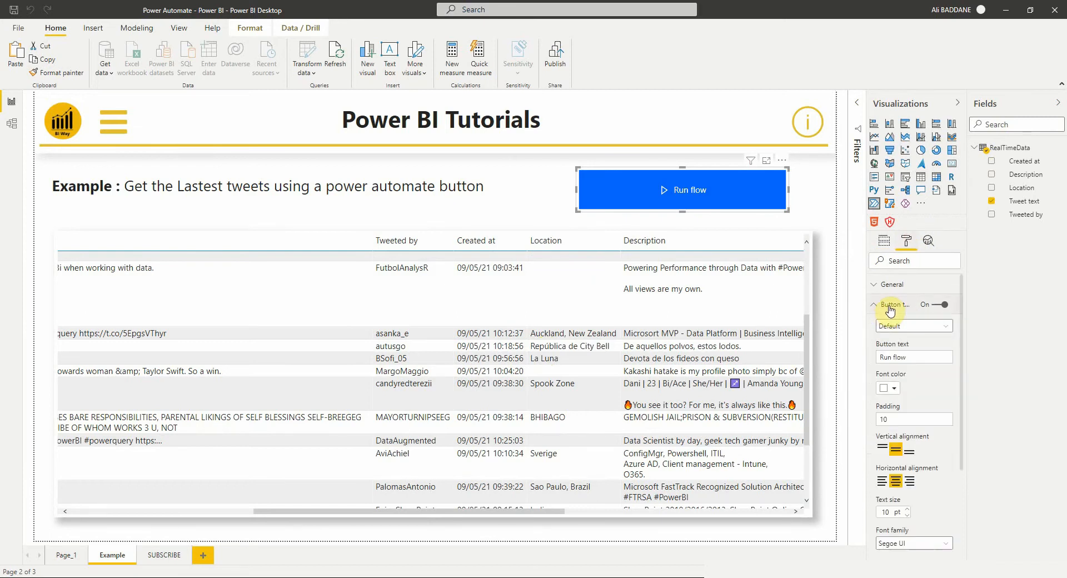
{"action": "mouse_move", "coordinate": [896, 315]}
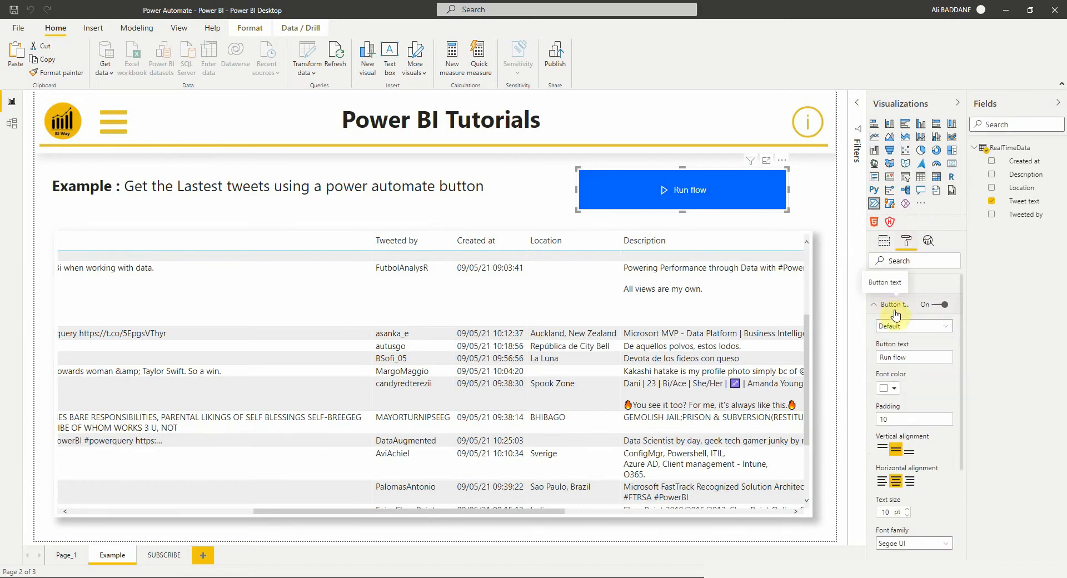
{"action": "triple_click", "coordinate": [914, 357]}
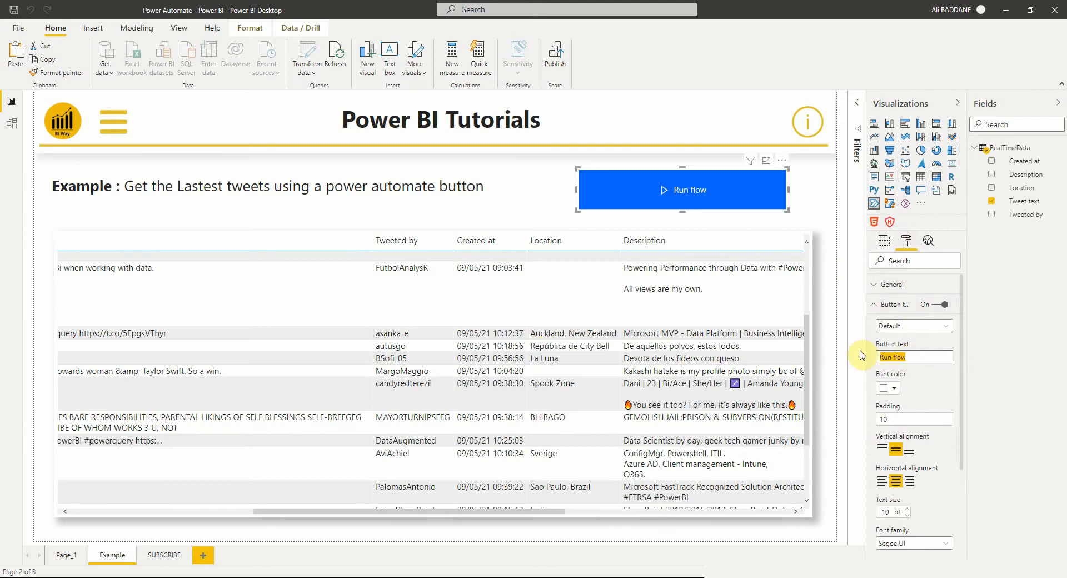
{"action": "type", "text": "Get Latest tweets"}
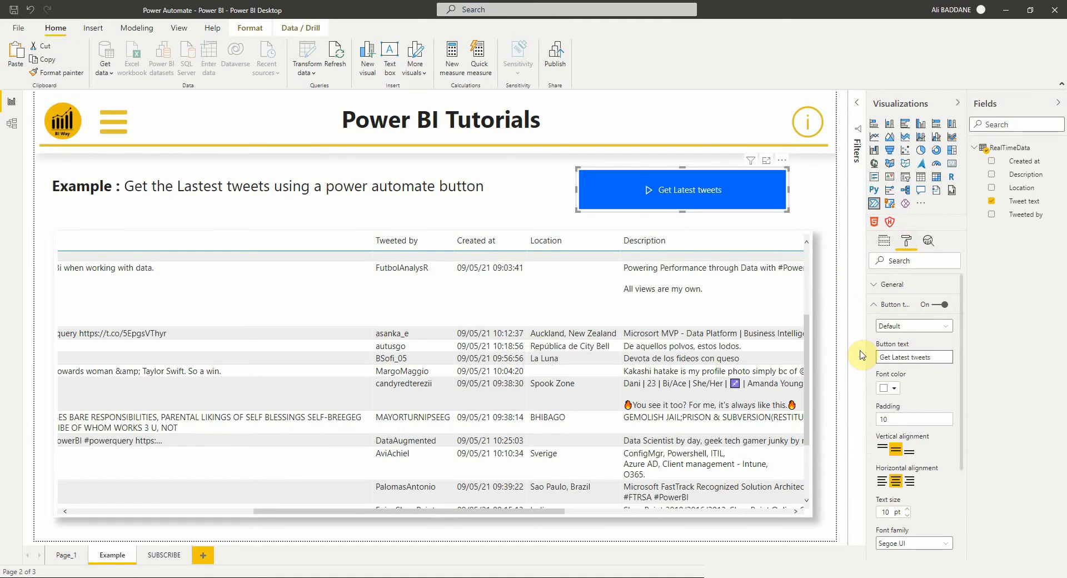
{"action": "mouse_move", "coordinate": [924, 388]}
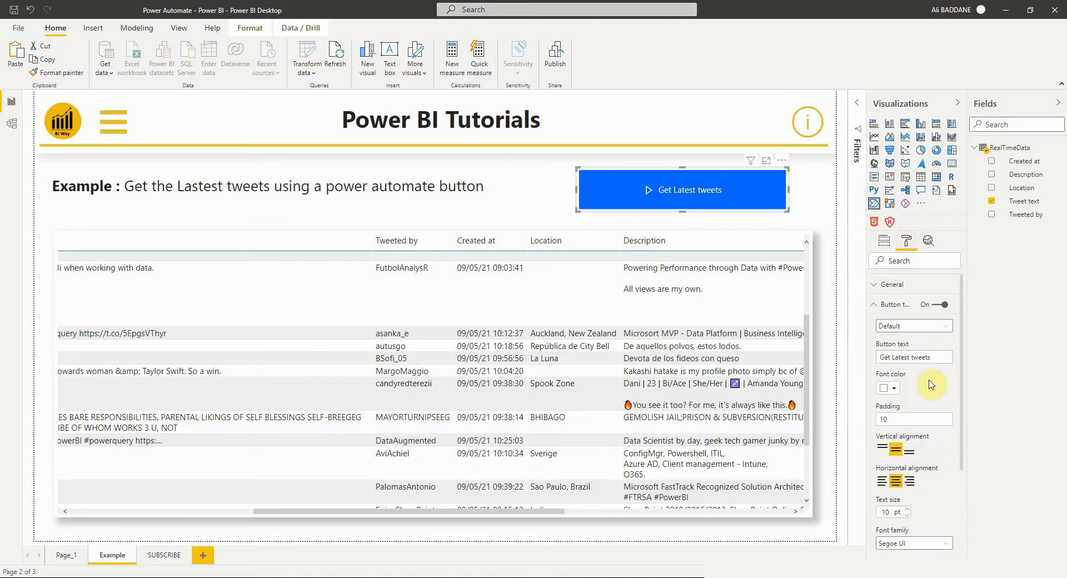
Give the button a gold fill background.
{"action": "left_click", "coordinate": [875, 304]}
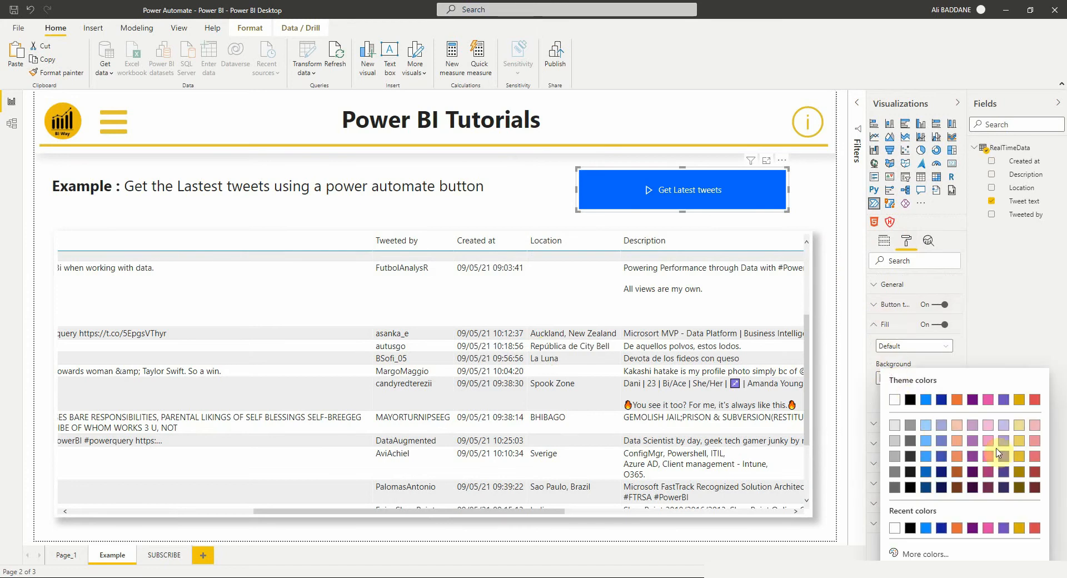
{"action": "left_click", "coordinate": [1002, 457]}
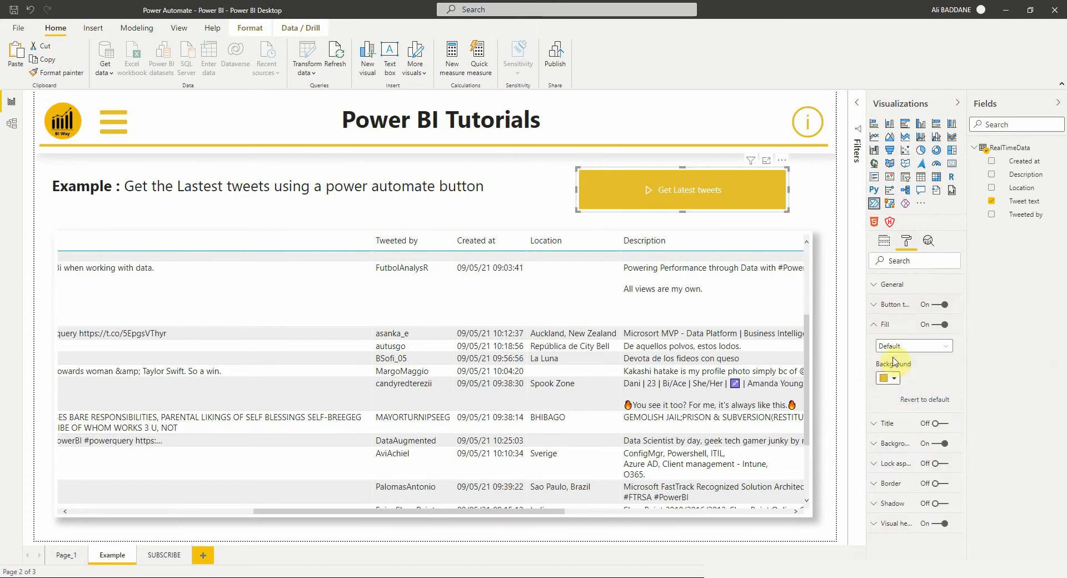
{"action": "left_click", "coordinate": [884, 378]}
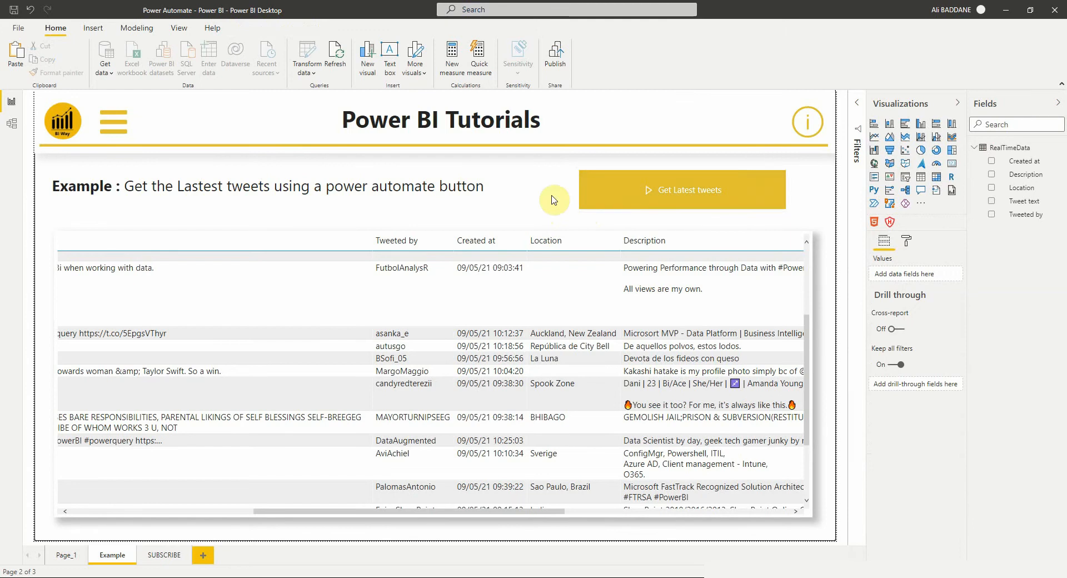
{"action": "mouse_move", "coordinate": [563, 198]}
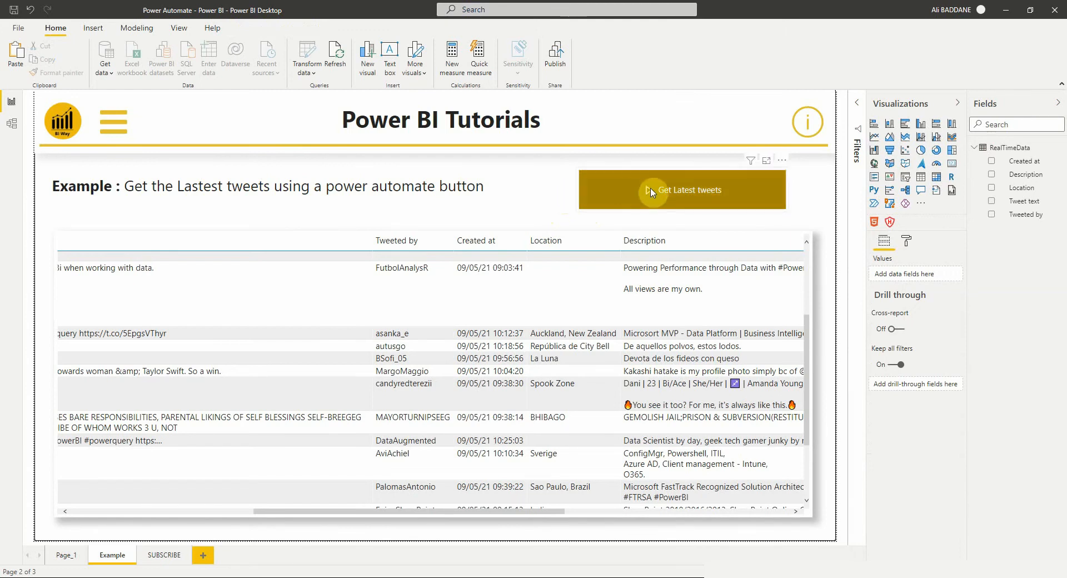
Use the button's More options Edit to show the flow details with two succeeded runs.
{"action": "left_click", "coordinate": [781, 160]}
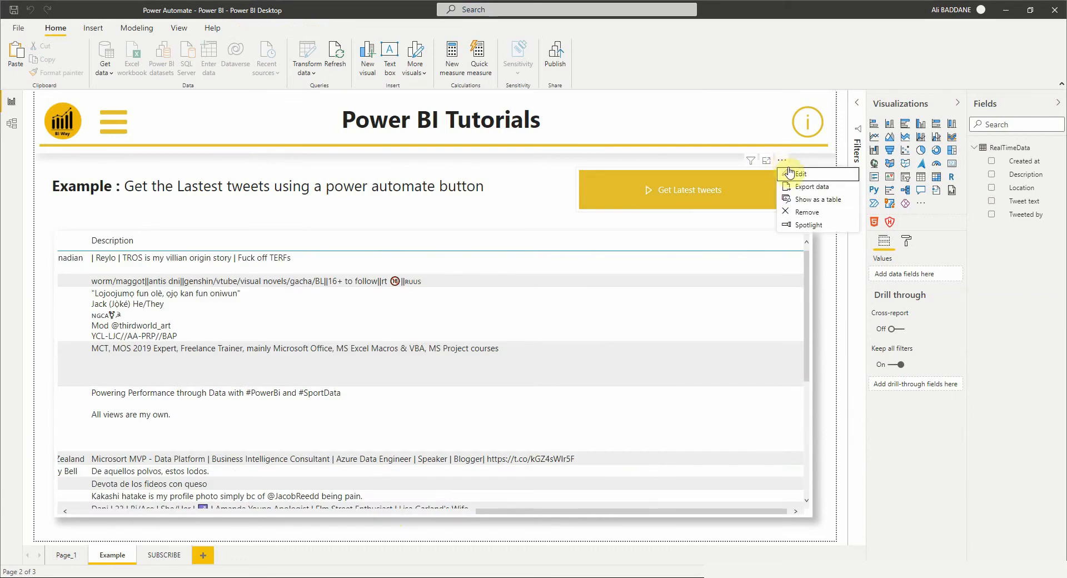
{"action": "left_click", "coordinate": [798, 175]}
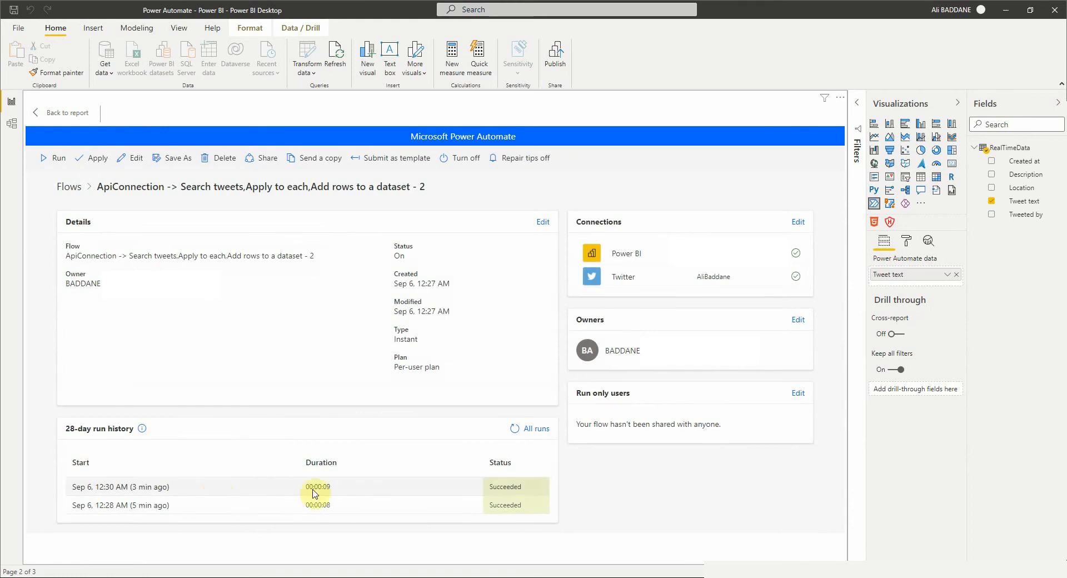
{"action": "mouse_move", "coordinate": [441, 492]}
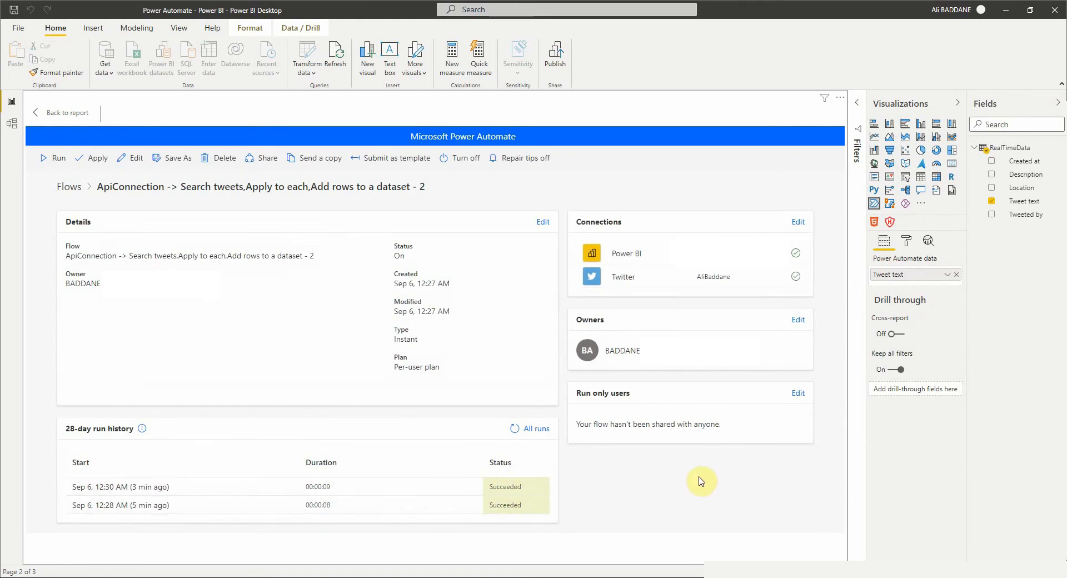
{"action": "mouse_move", "coordinate": [683, 416]}
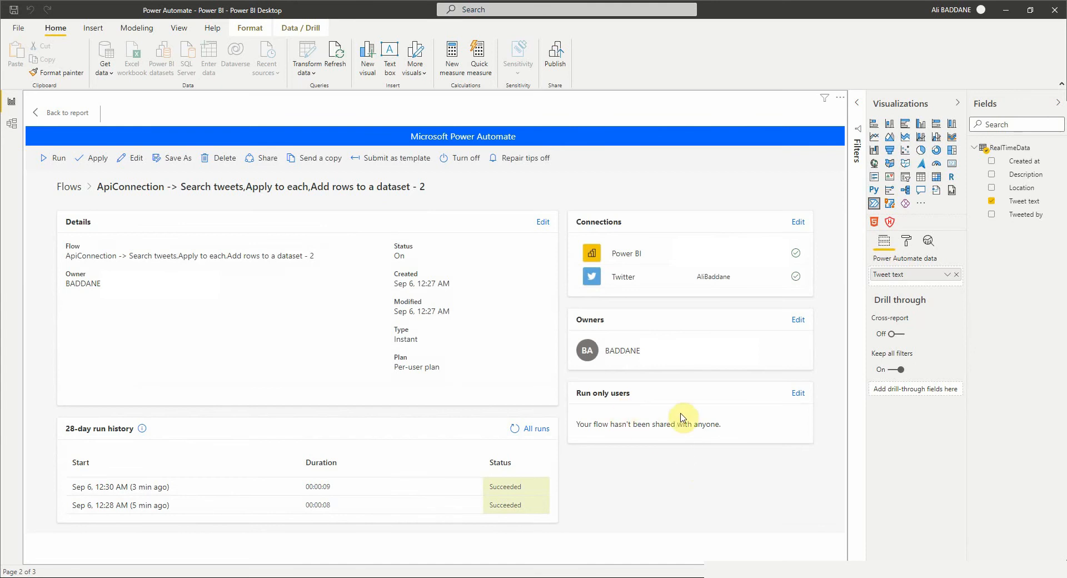
{"action": "mouse_move", "coordinate": [783, 420]}
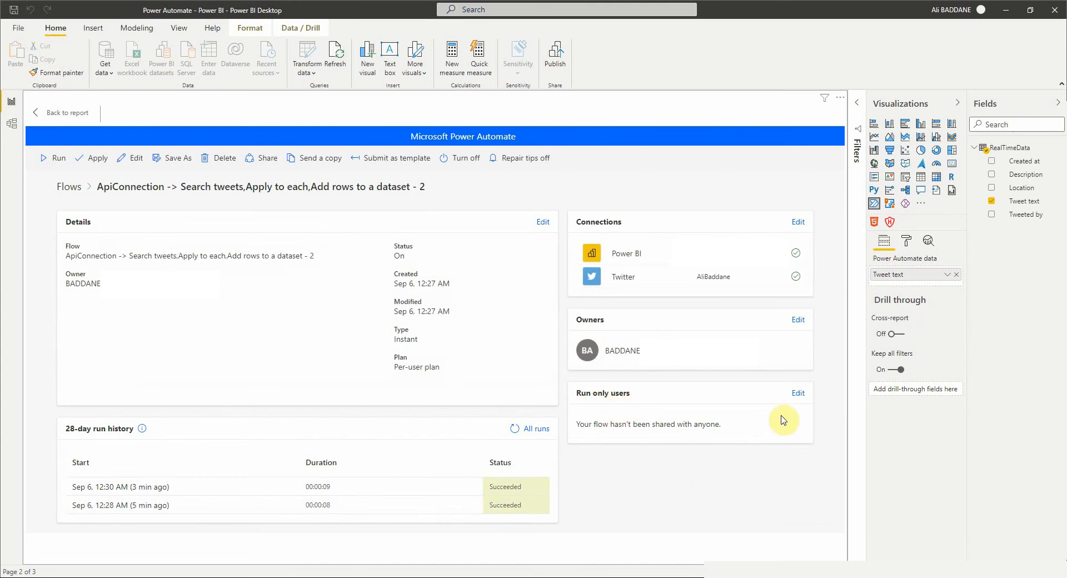
{"action": "left_click", "coordinate": [797, 392]}
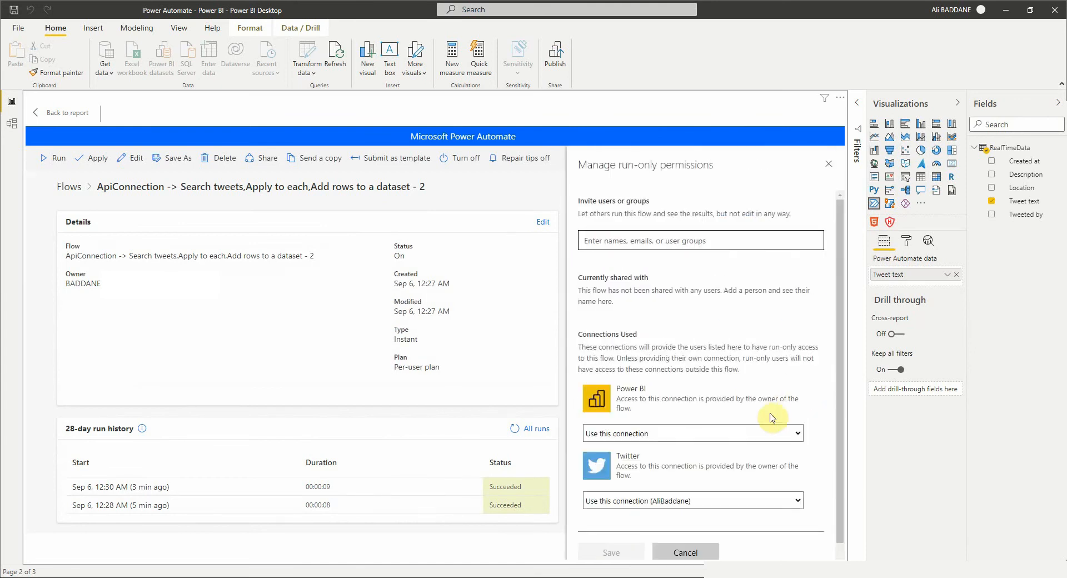
{"action": "mouse_move", "coordinate": [643, 289]}
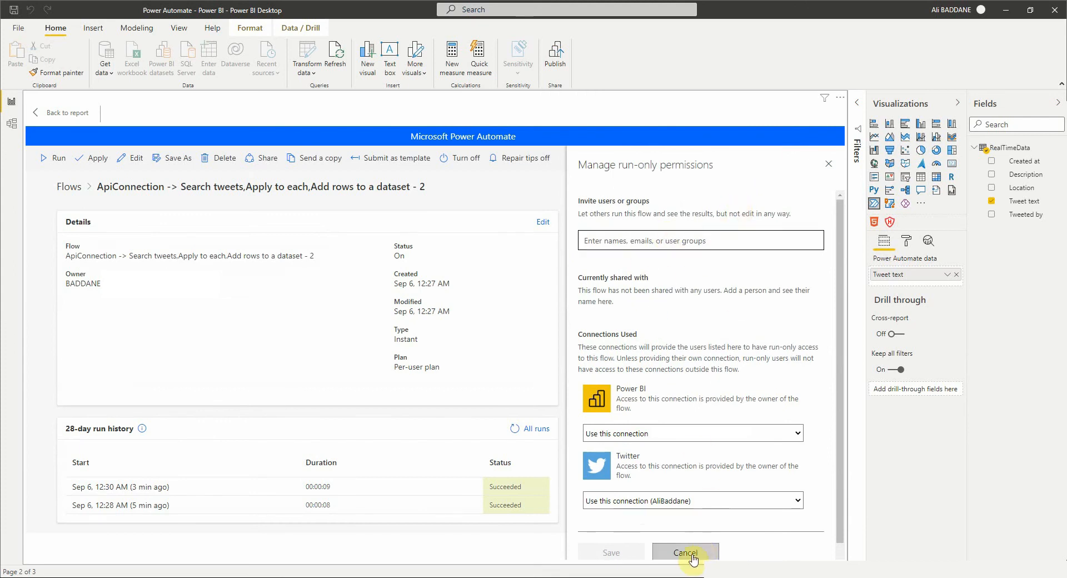
{"action": "left_click", "coordinate": [684, 553]}
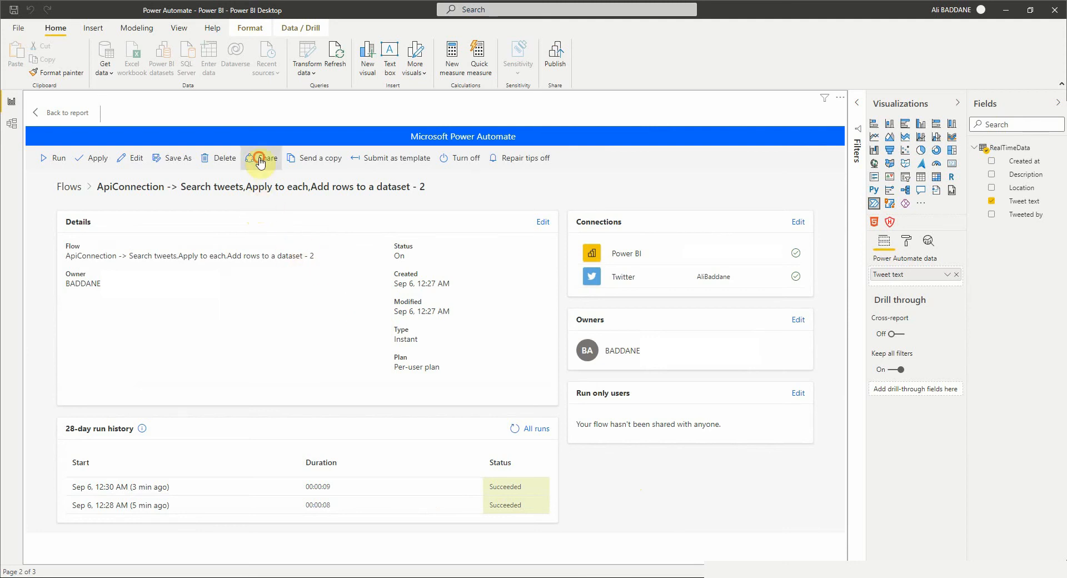
View the flow's owners via Share, go back to the report and land on the SUBSCRIBE page.
{"action": "left_click", "coordinate": [260, 158]}
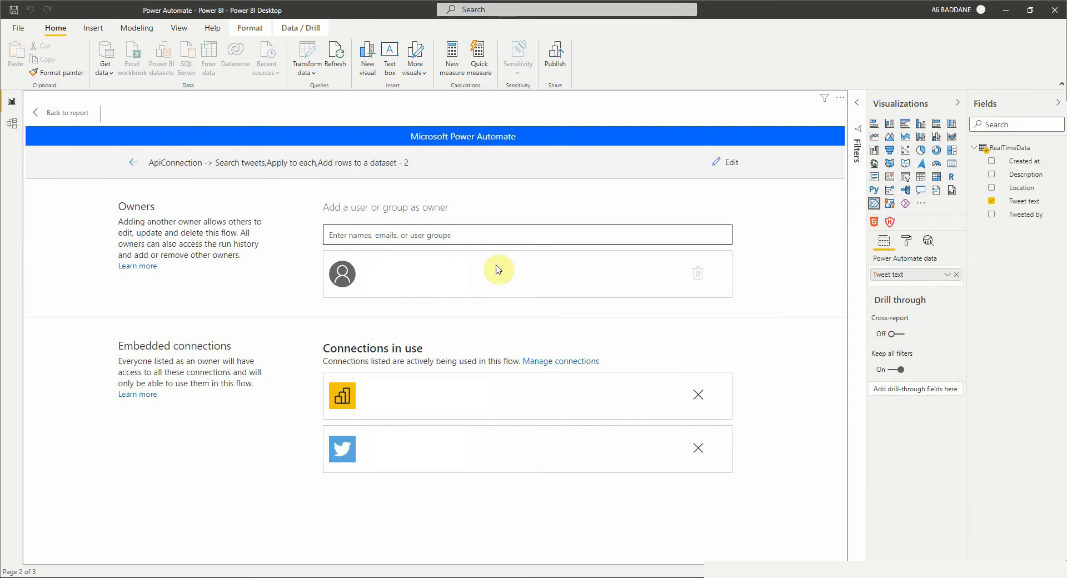
{"action": "mouse_move", "coordinate": [137, 165]}
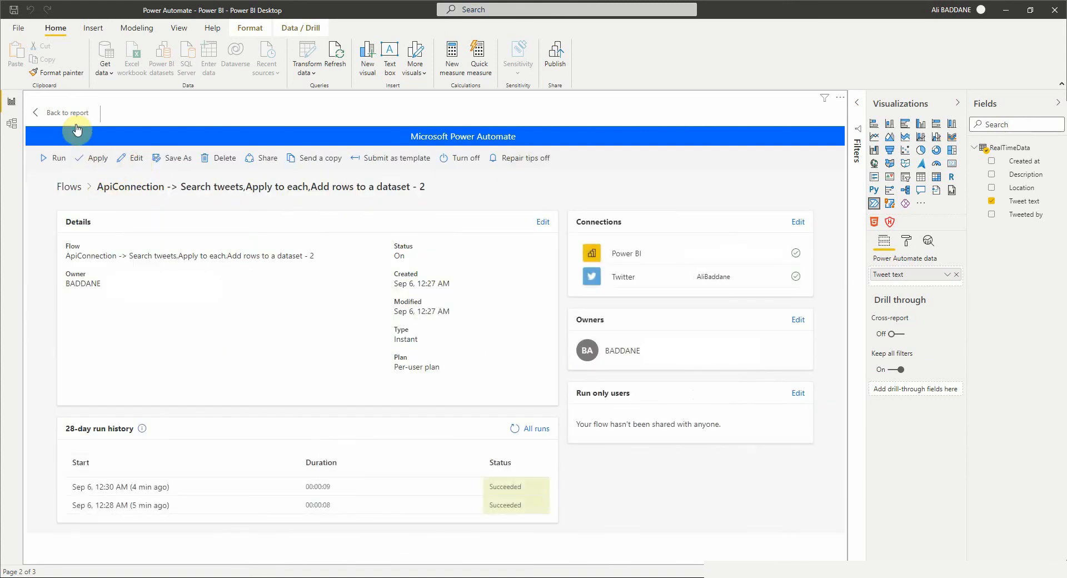
{"action": "left_click", "coordinate": [66, 113]}
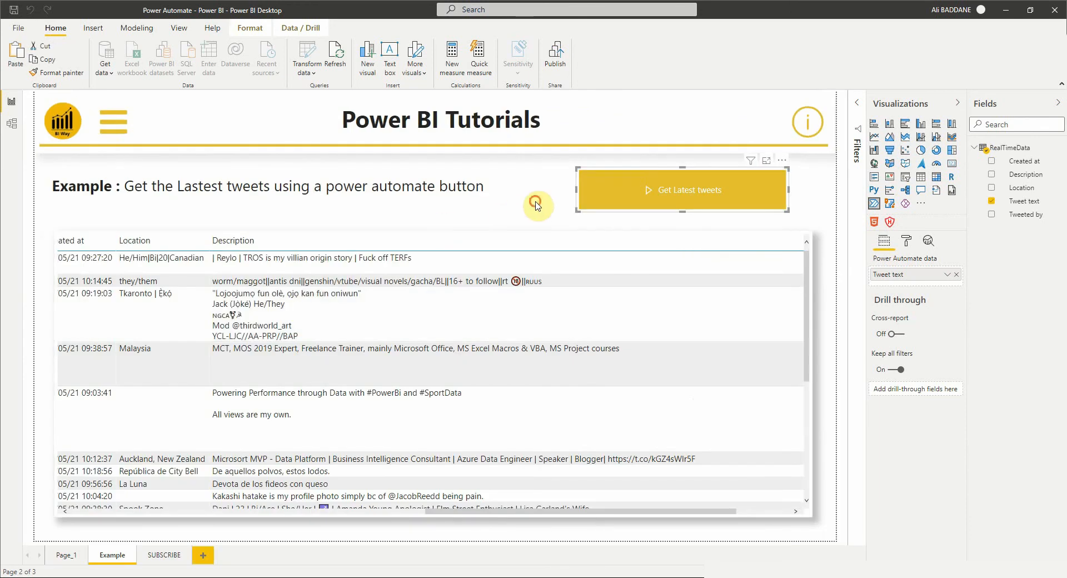
{"action": "left_click", "coordinate": [164, 555]}
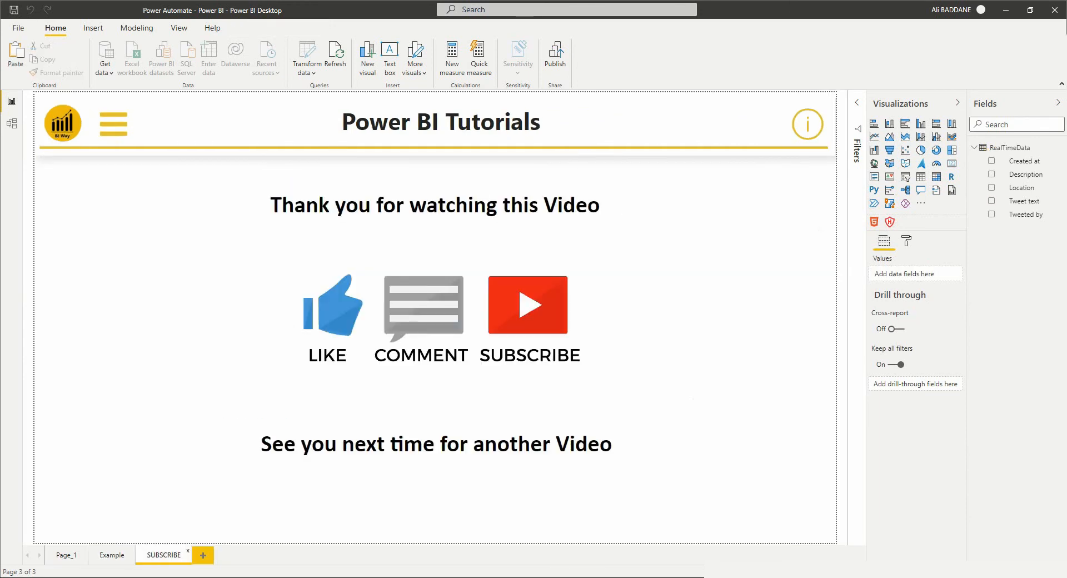